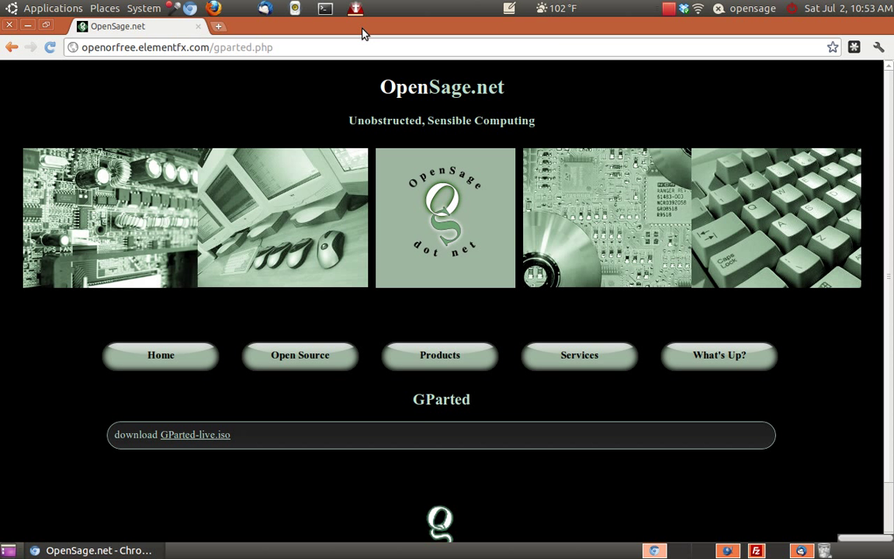
{"action": "mouse_move", "coordinate": [218, 407]}
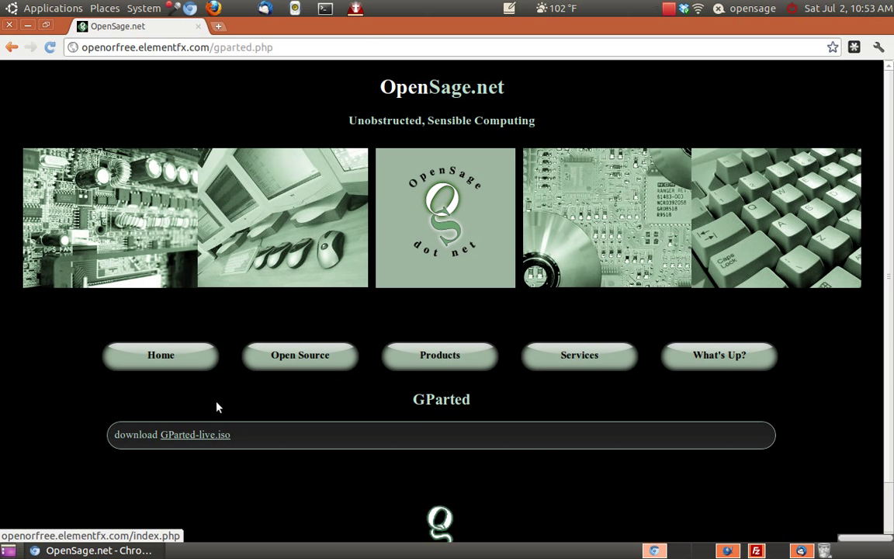
{"action": "mouse_move", "coordinate": [196, 434]}
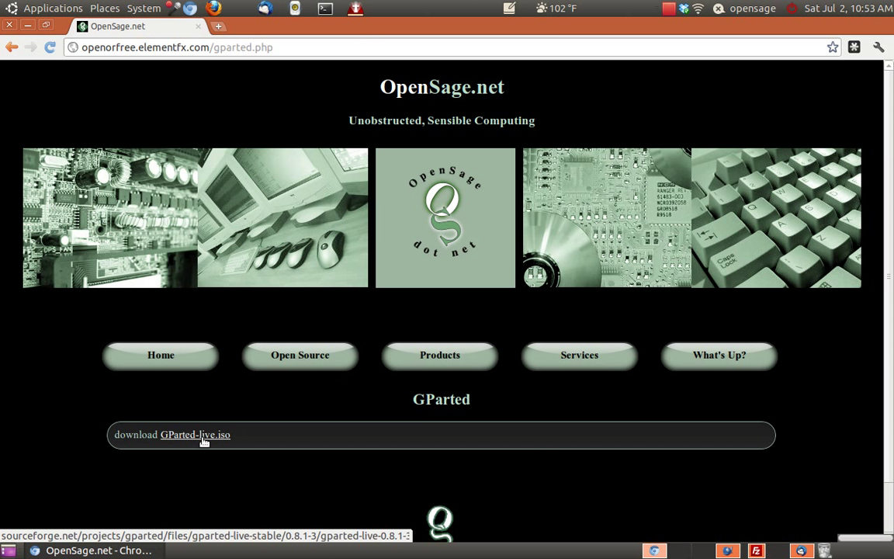
Start downloading the GParted live ISO from the OpenSage page via SourceForge
{"action": "left_click", "coordinate": [195, 434]}
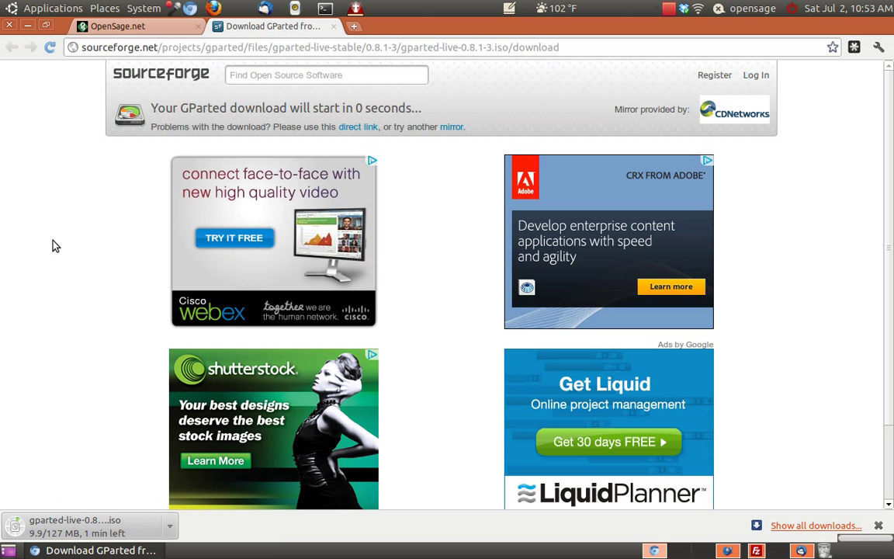
{"action": "mouse_move", "coordinate": [45, 106]}
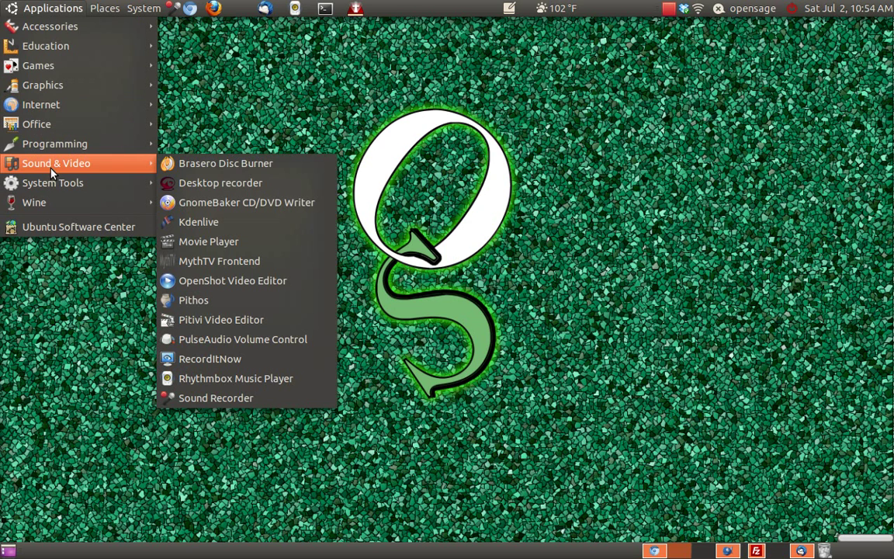
{"action": "mouse_move", "coordinate": [200, 163]}
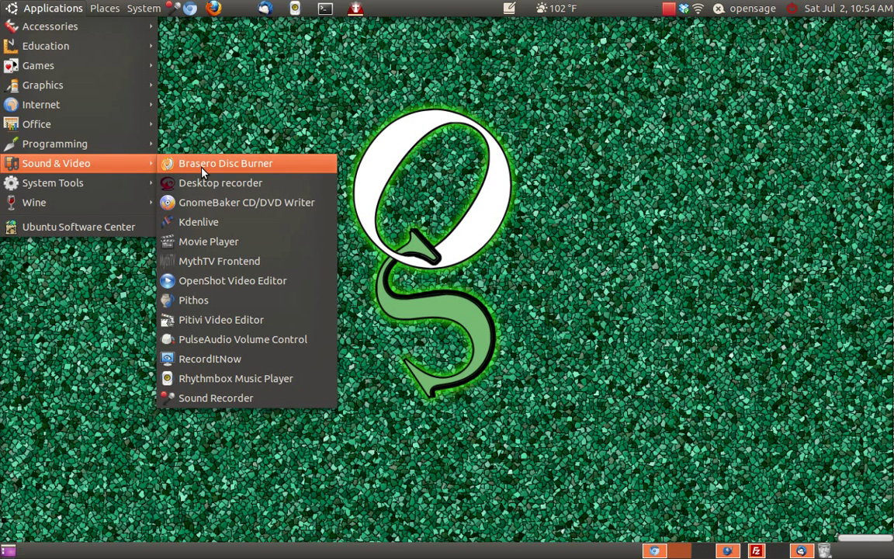
{"action": "mouse_move", "coordinate": [272, 173]}
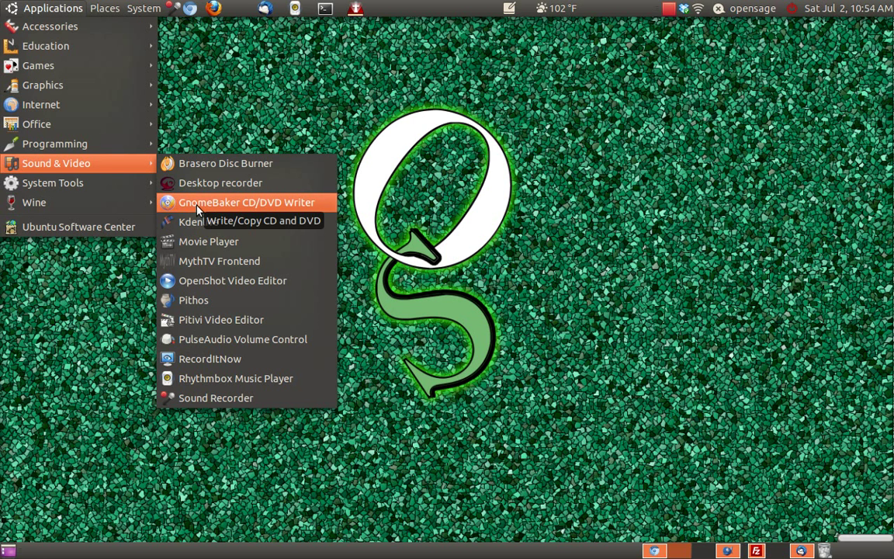
{"action": "mouse_move", "coordinate": [186, 211]}
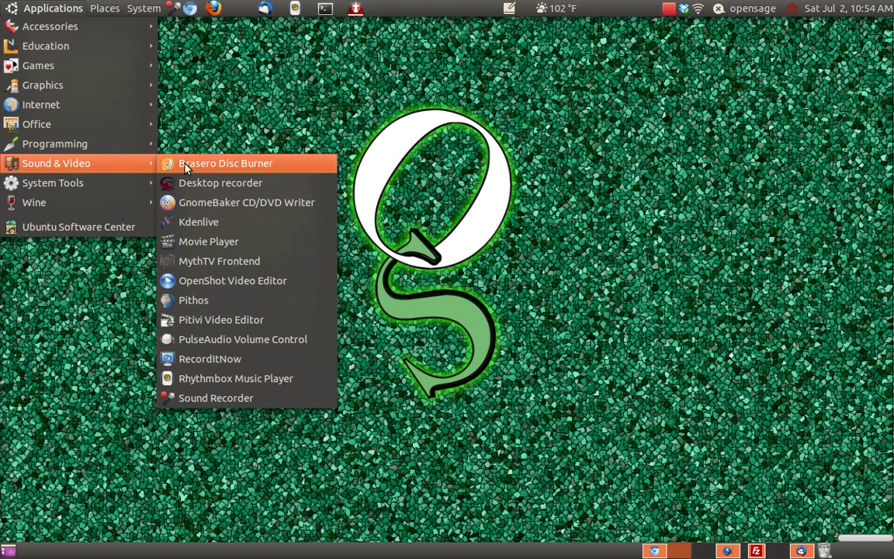
Dismiss the Sound & Video applications list, leaving the bare desktop
{"action": "left_click", "coordinate": [629, 460]}
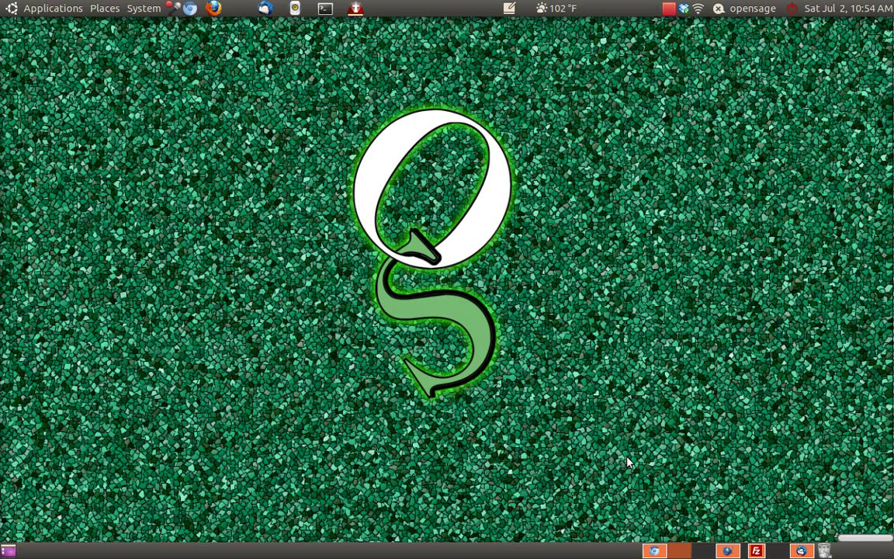
{"action": "mouse_move", "coordinate": [655, 543]}
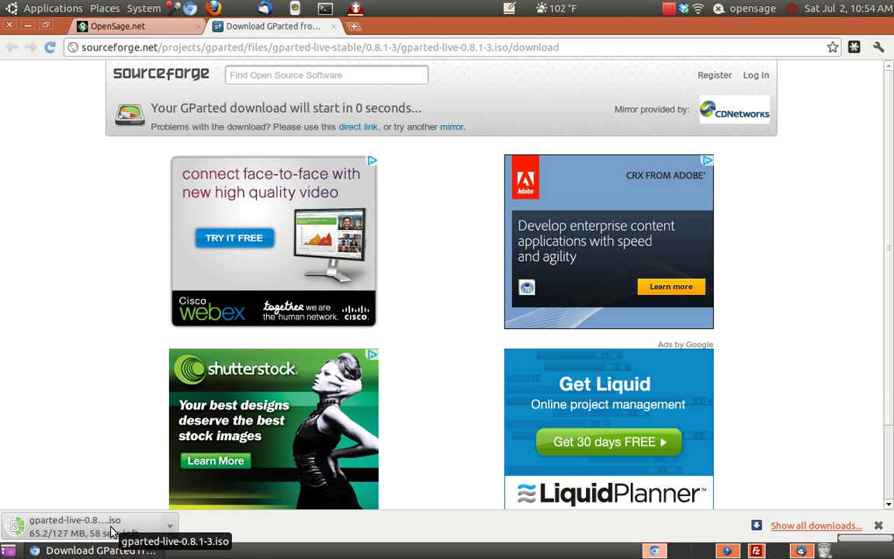
{"action": "mouse_move", "coordinate": [118, 480]}
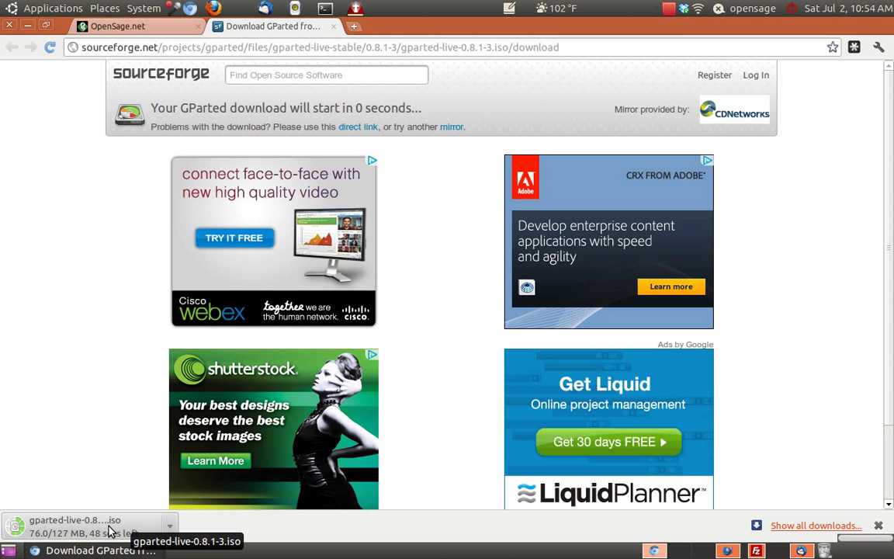
{"action": "mouse_move", "coordinate": [113, 465]}
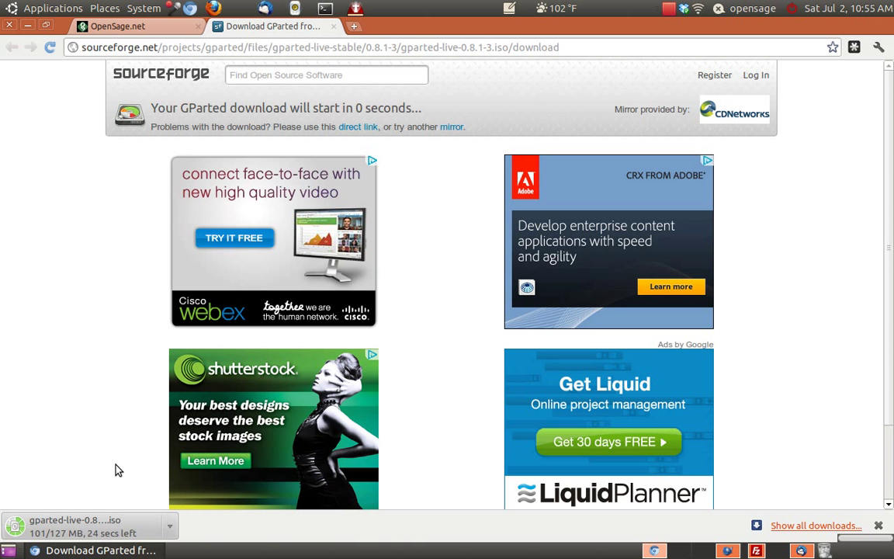
{"action": "mouse_move", "coordinate": [315, 422]}
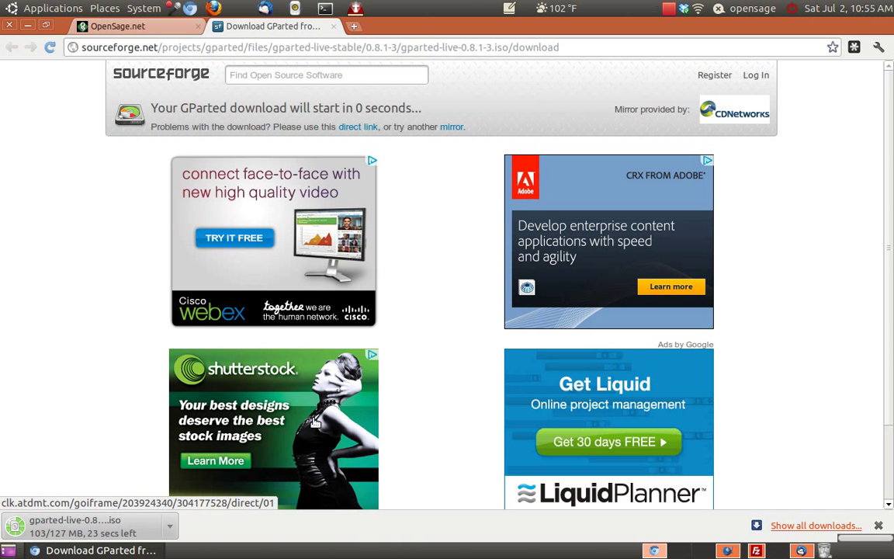
{"action": "mouse_move", "coordinate": [671, 12]}
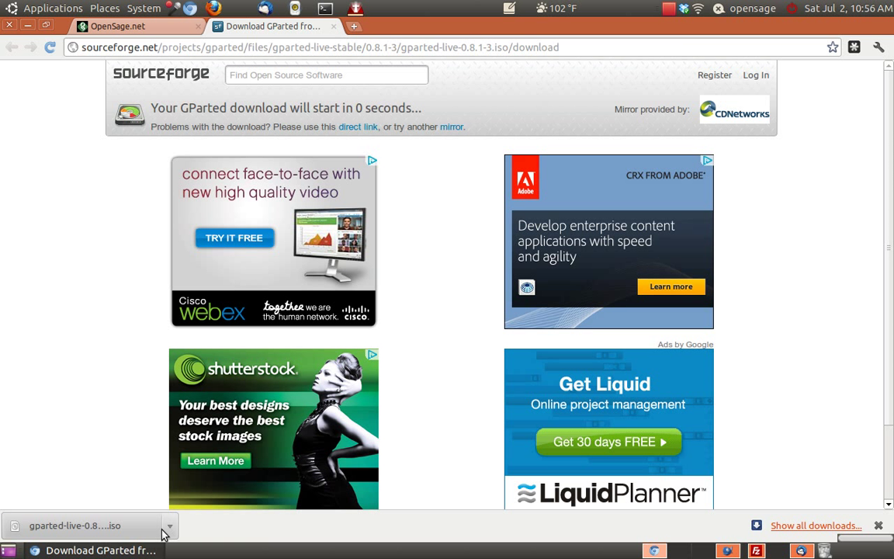
Show gparted-live-0.8.1-3.iso in Downloads and hand it to Brasero Disc Burner
{"action": "left_click", "coordinate": [170, 524]}
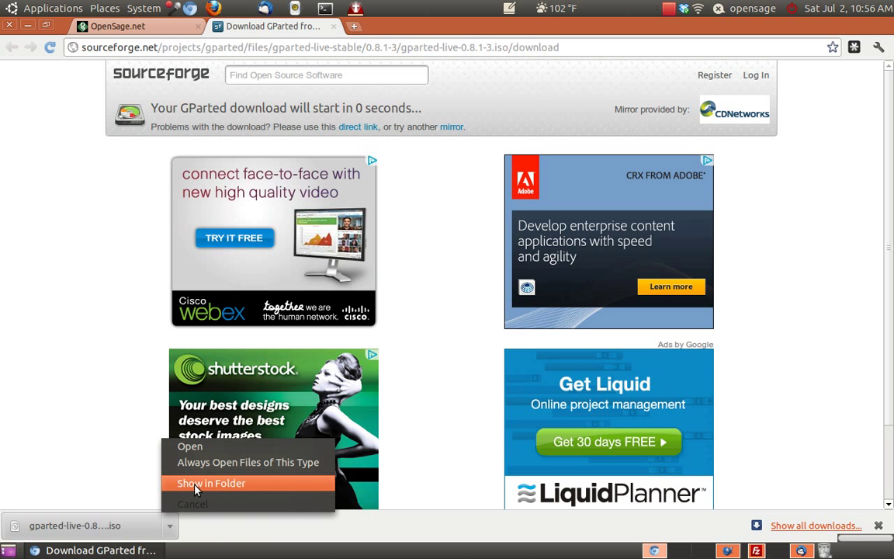
{"action": "left_click", "coordinate": [212, 482]}
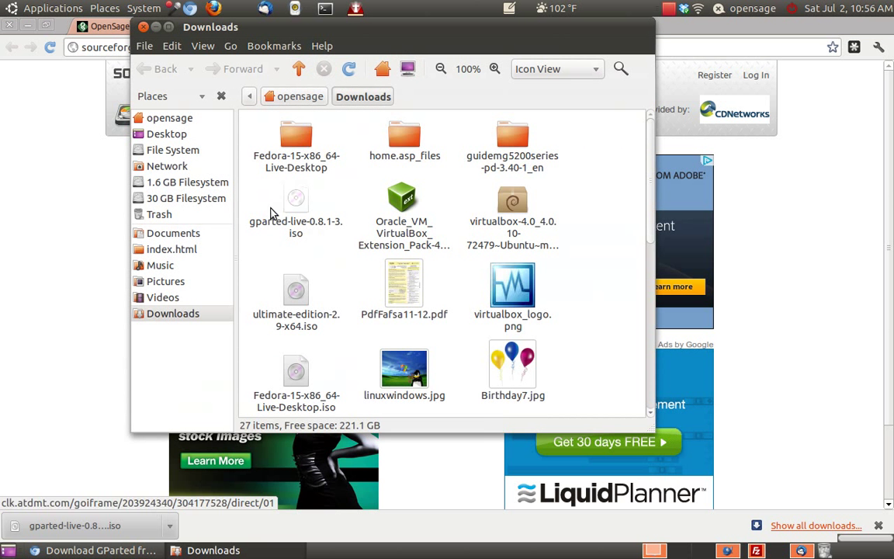
{"action": "right_click", "coordinate": [295, 202]}
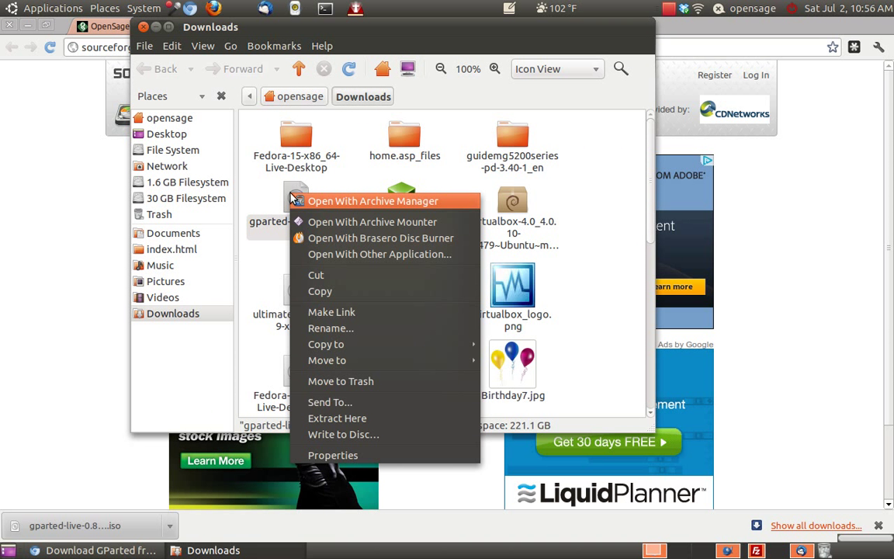
{"action": "mouse_move", "coordinate": [380, 238]}
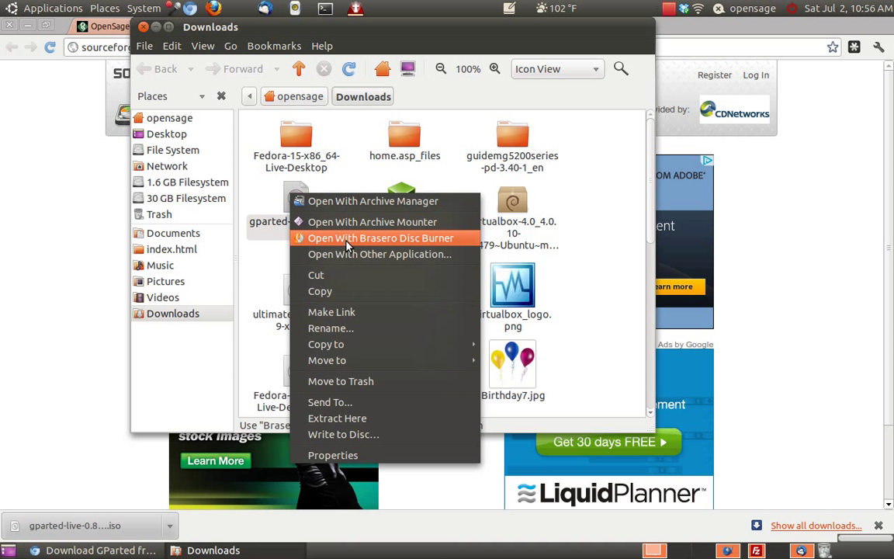
{"action": "mouse_move", "coordinate": [344, 239]}
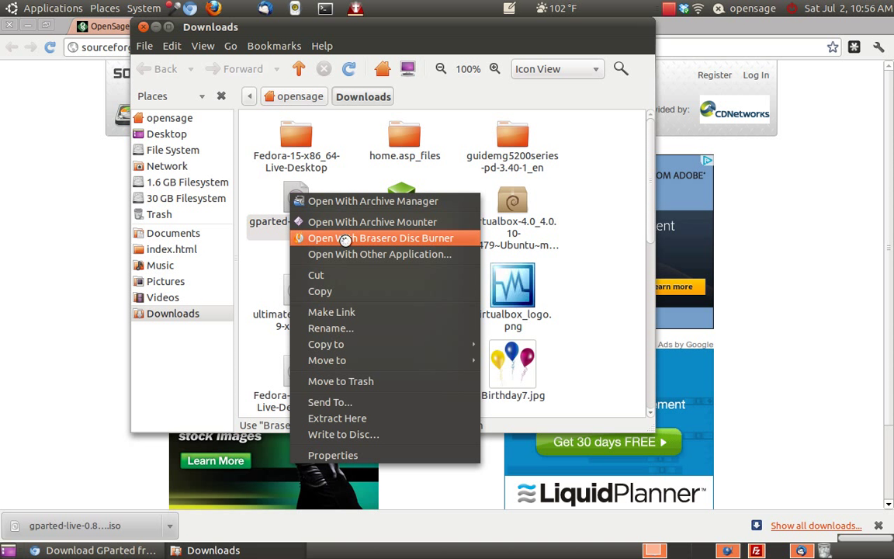
{"action": "left_click", "coordinate": [381, 239]}
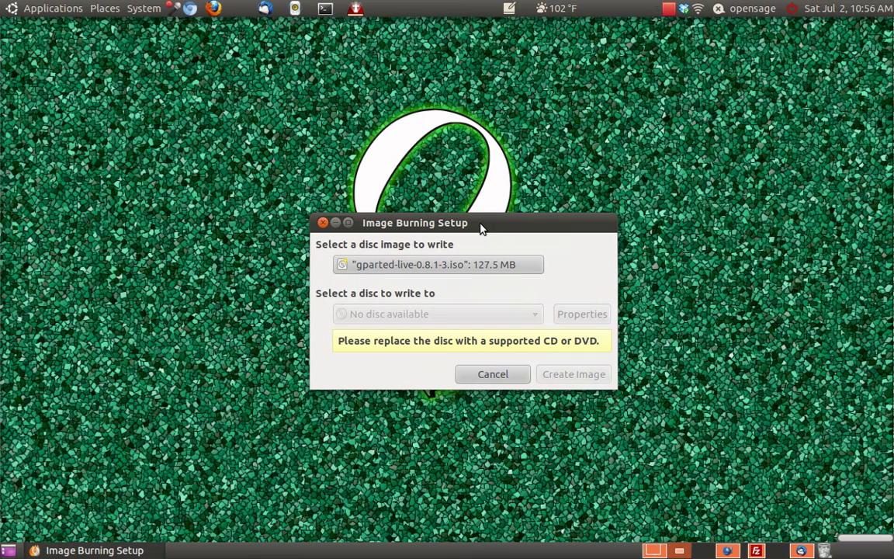
{"action": "mouse_move", "coordinate": [568, 269]}
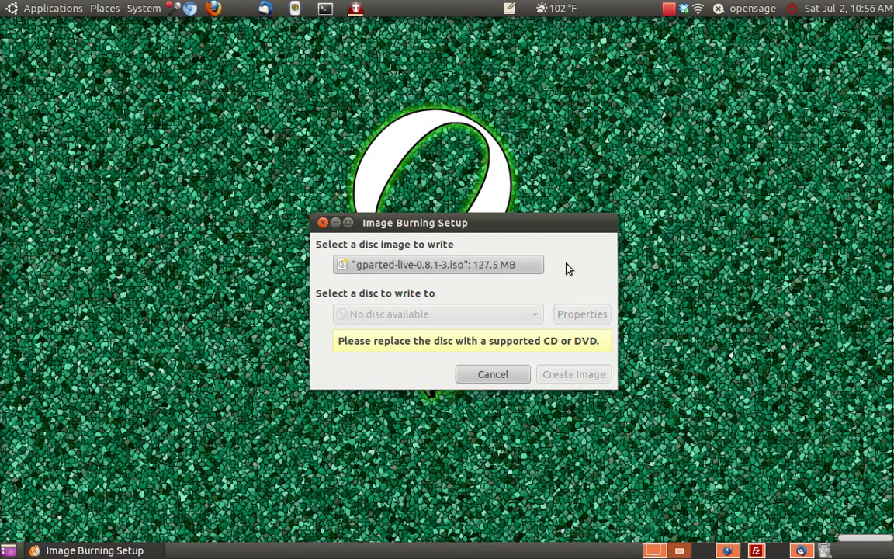
{"action": "mouse_move", "coordinate": [478, 280]}
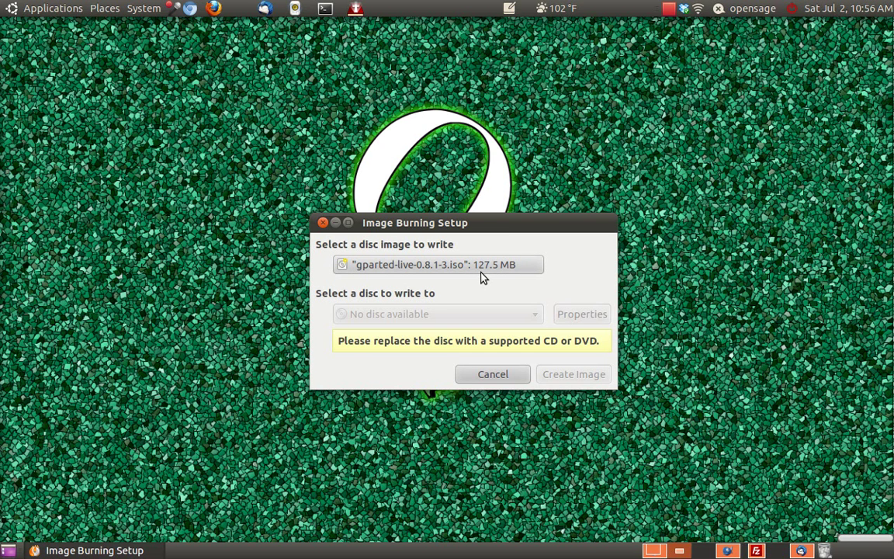
{"action": "mouse_move", "coordinate": [513, 279]}
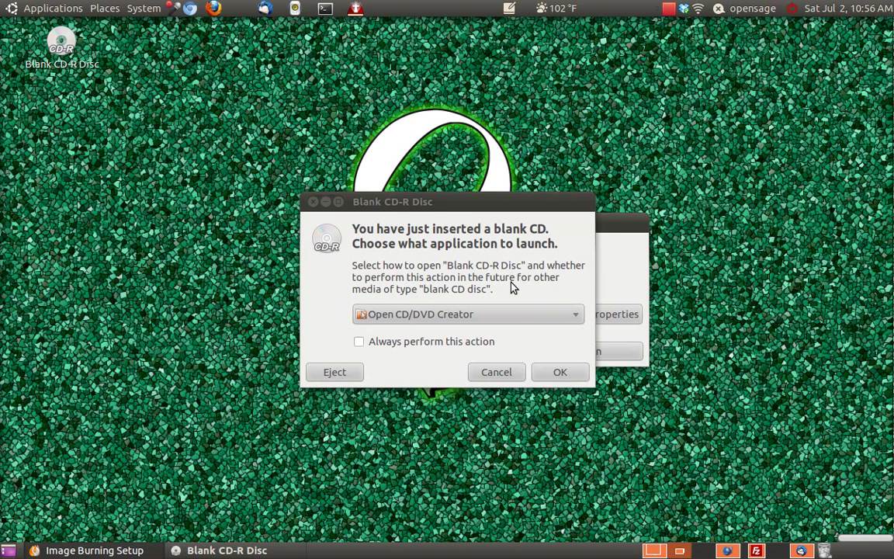
Cancel the Blank CD-R Disc prompt so Image Burning Setup targets the blank CD-R
{"action": "left_click", "coordinate": [559, 372]}
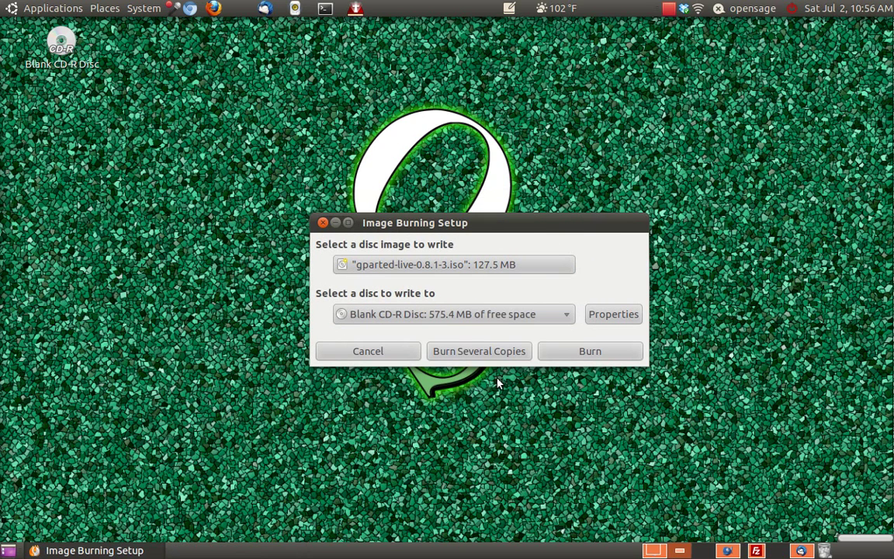
{"action": "mouse_move", "coordinate": [453, 339]}
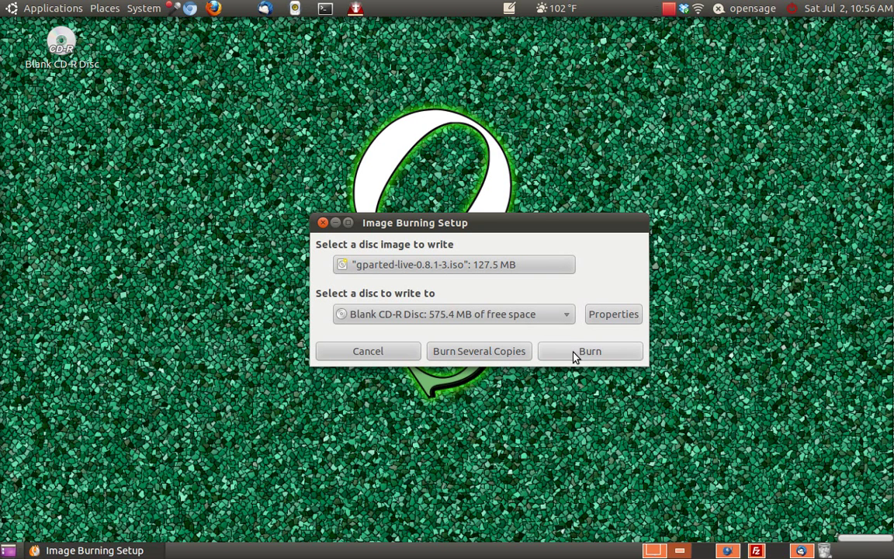
{"action": "mouse_move", "coordinate": [487, 321]}
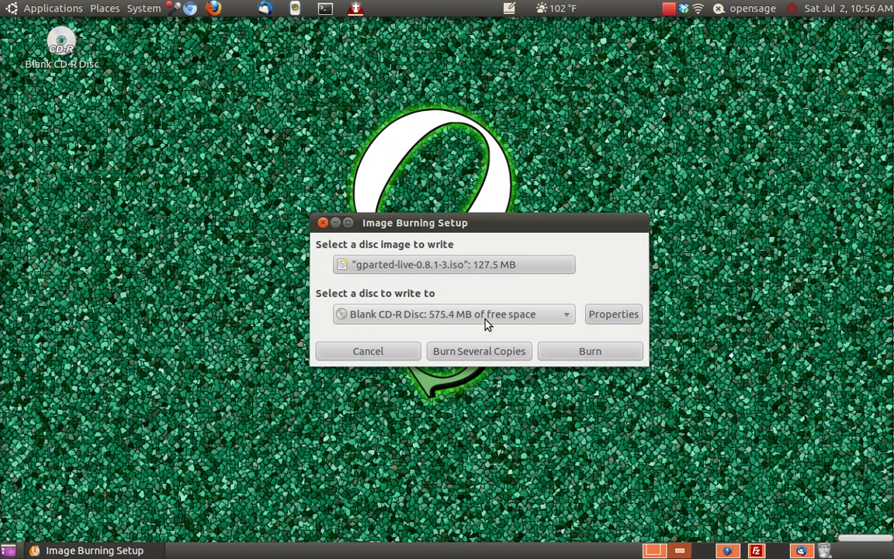
{"action": "mouse_move", "coordinate": [453, 329]}
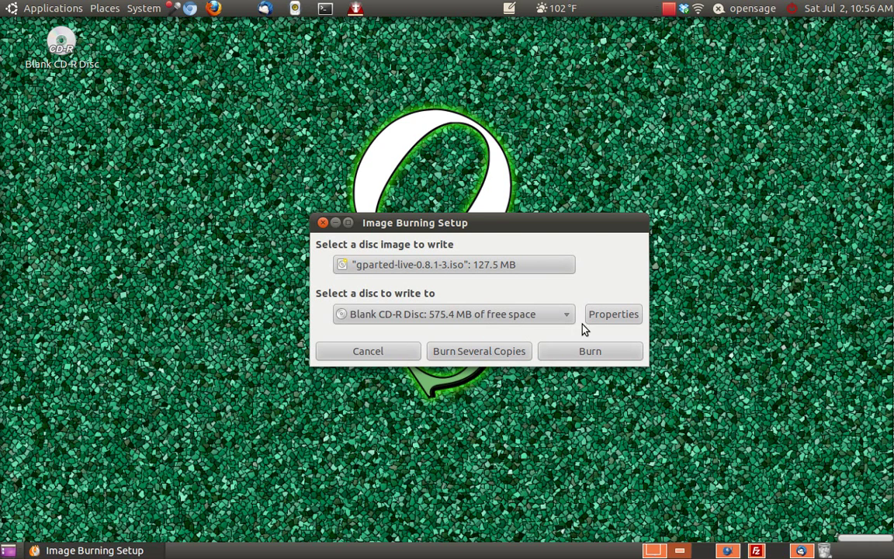
{"action": "left_click", "coordinate": [611, 314]}
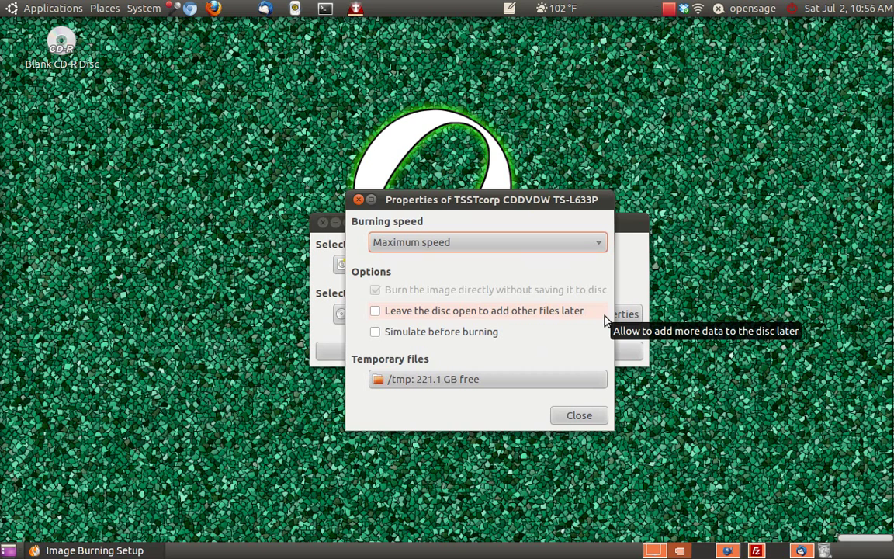
{"action": "mouse_move", "coordinate": [475, 282]}
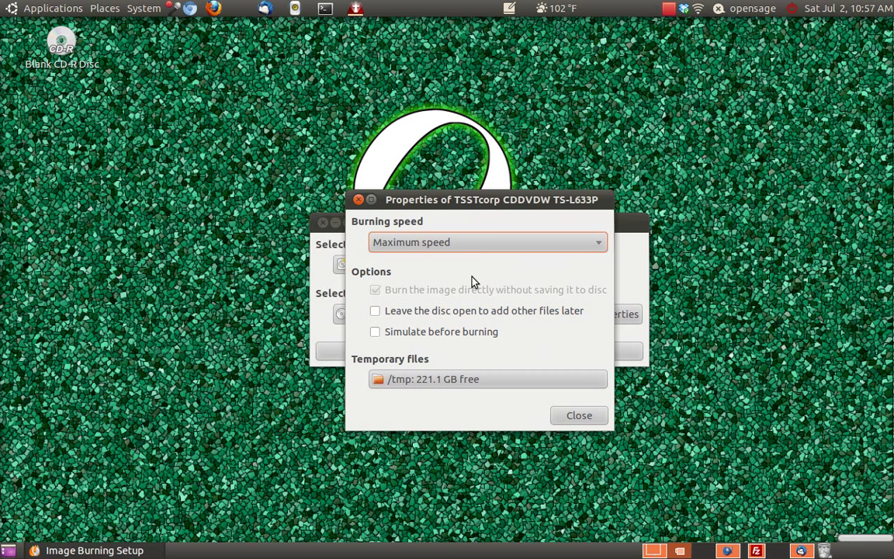
{"action": "mouse_move", "coordinate": [431, 276]}
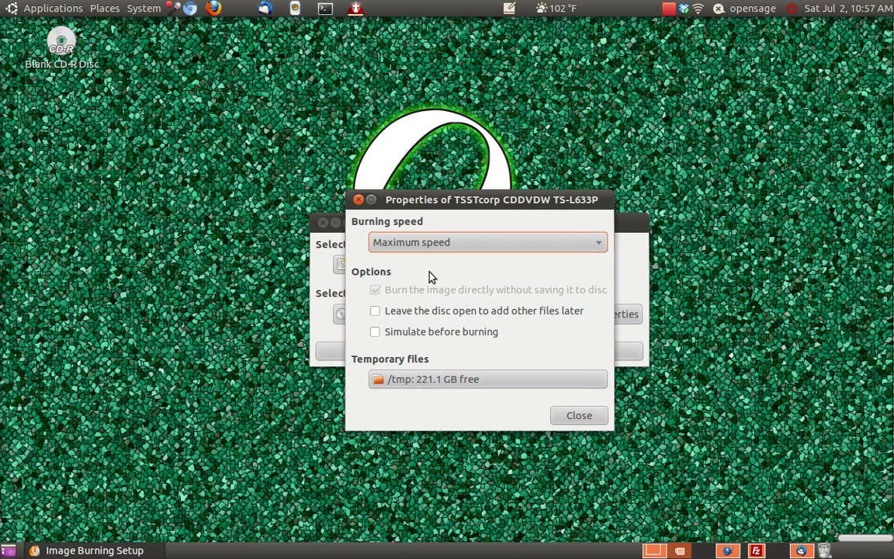
{"action": "mouse_move", "coordinate": [400, 316]}
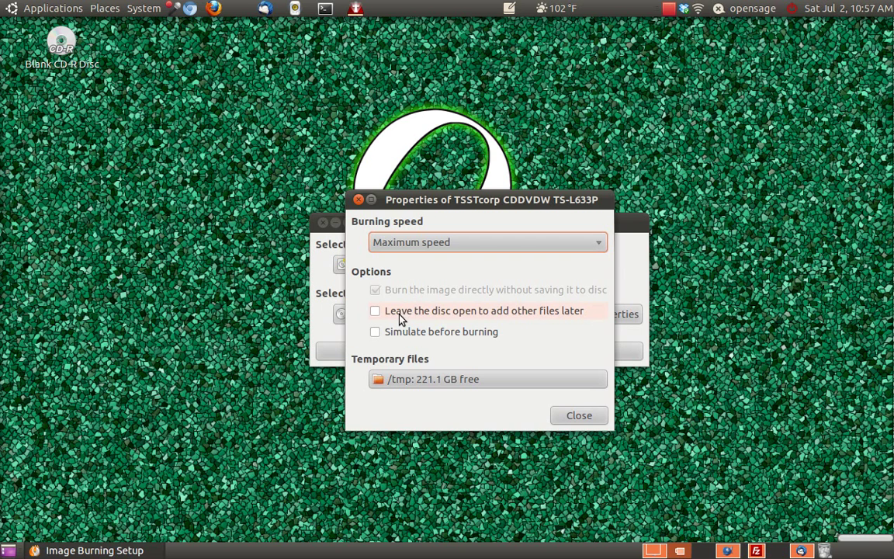
{"action": "mouse_move", "coordinate": [503, 323]}
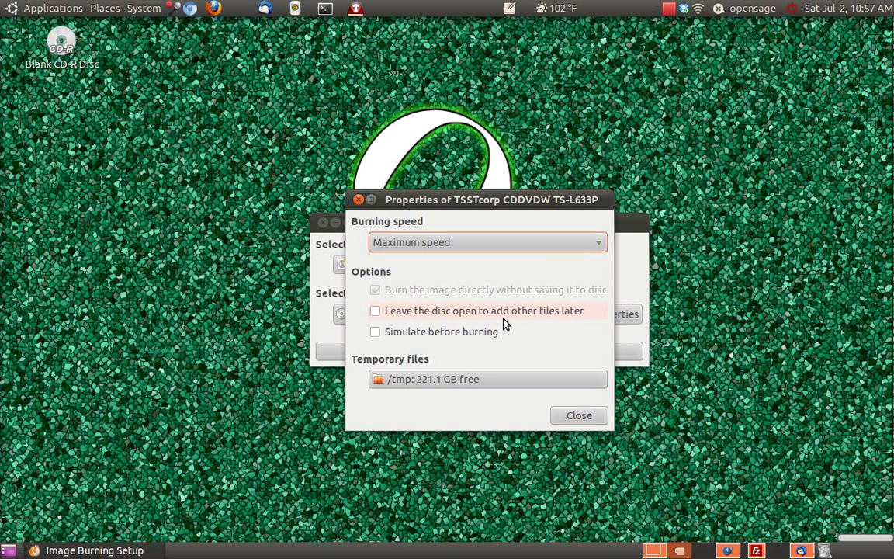
{"action": "mouse_move", "coordinate": [404, 319]}
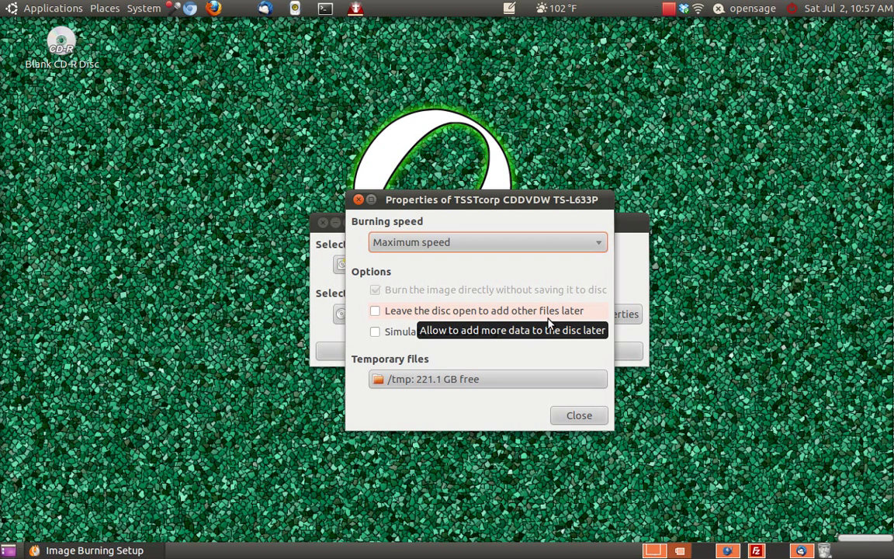
{"action": "mouse_move", "coordinate": [523, 332]}
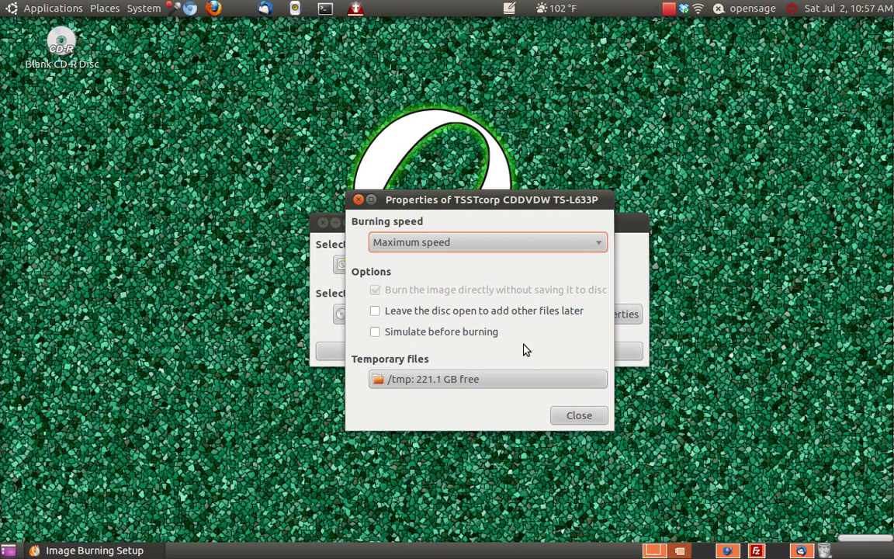
{"action": "mouse_move", "coordinate": [562, 413]}
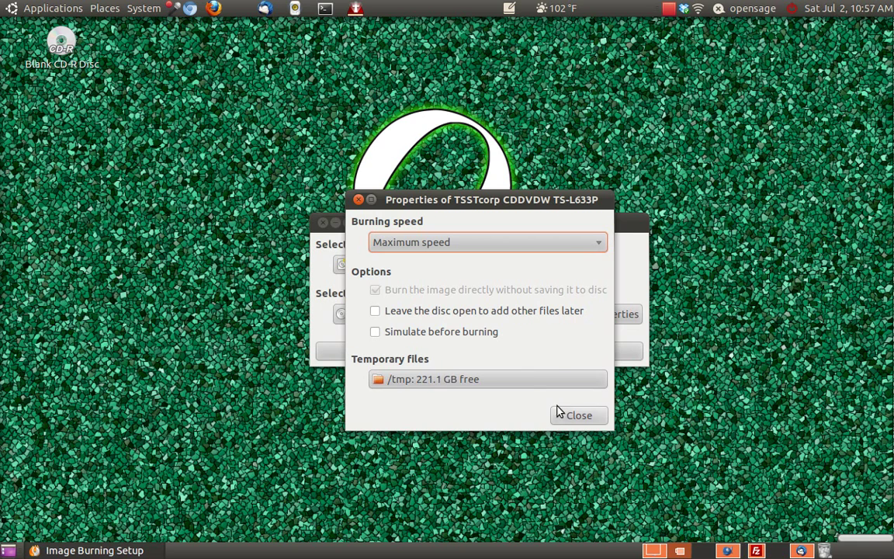
Close the drive properties and Image Burning Setup, then eject the blank CD-R disc
{"action": "left_click", "coordinate": [577, 415]}
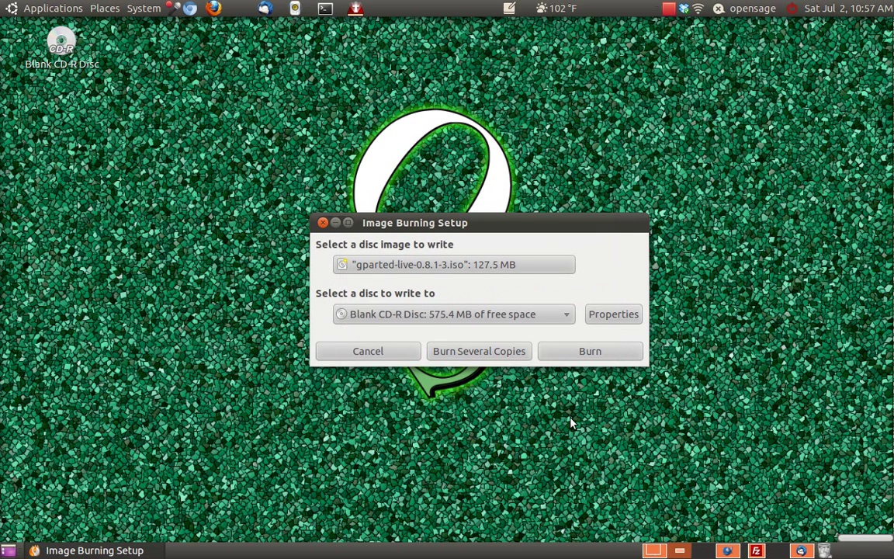
{"action": "mouse_move", "coordinate": [536, 290]}
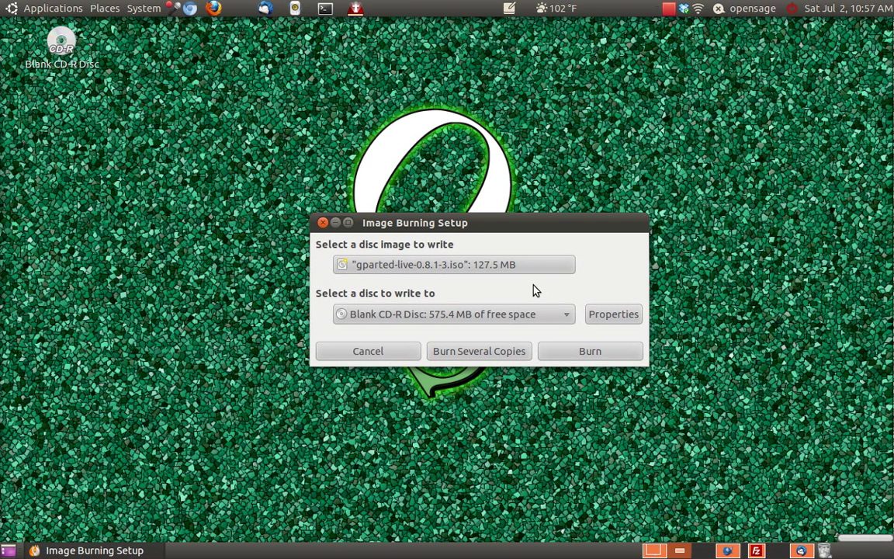
{"action": "mouse_move", "coordinate": [388, 261]}
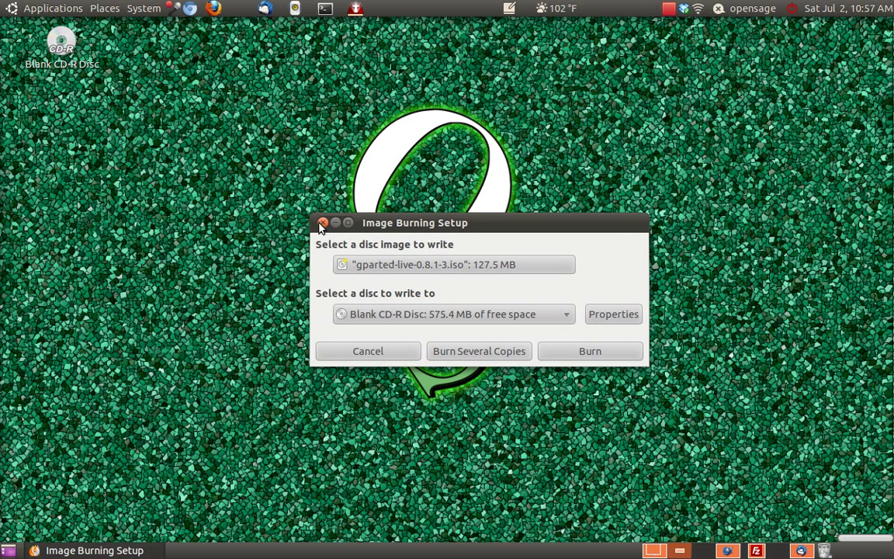
{"action": "left_click", "coordinate": [323, 223]}
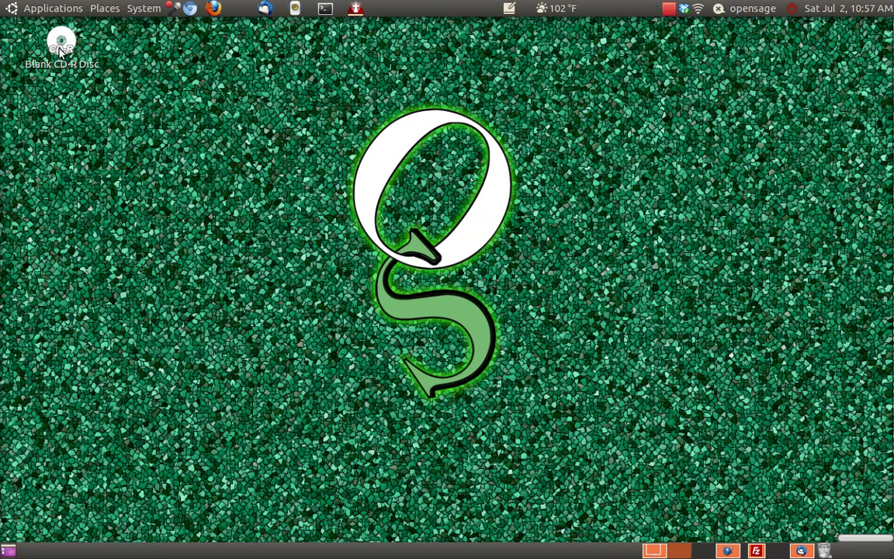
{"action": "right_click", "coordinate": [62, 40]}
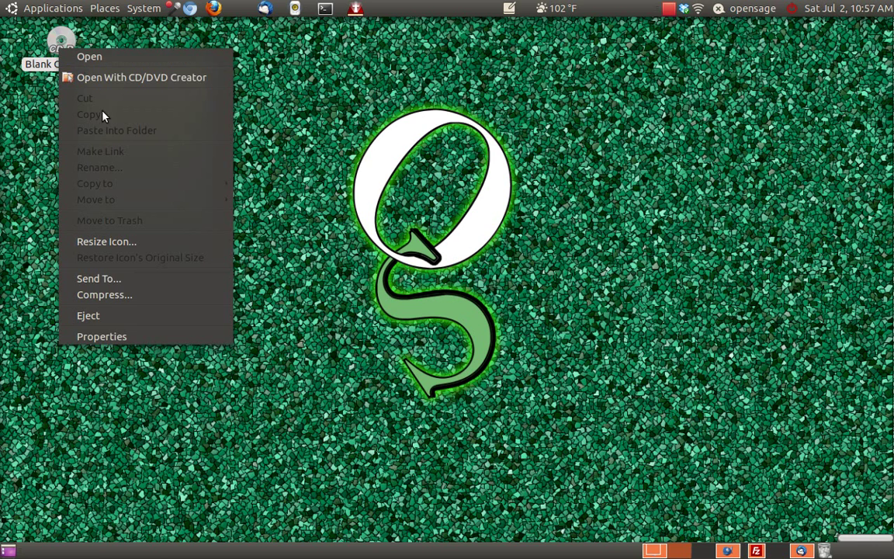
{"action": "mouse_move", "coordinate": [87, 315]}
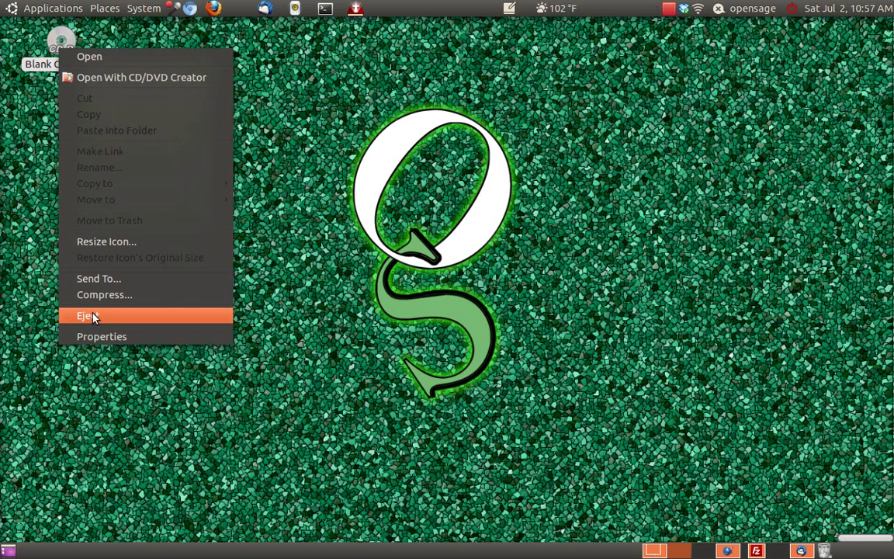
{"action": "left_click", "coordinate": [87, 315]}
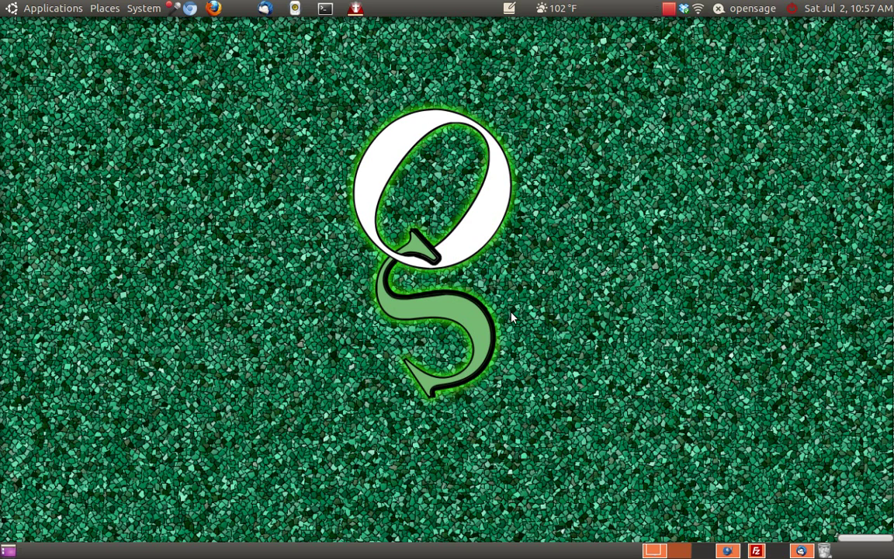
{"action": "mouse_move", "coordinate": [376, 287]}
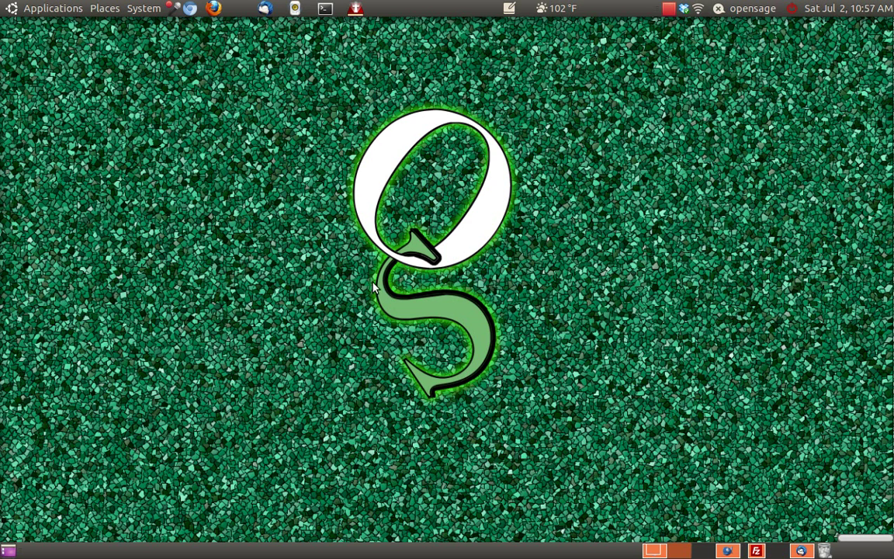
{"action": "mouse_move", "coordinate": [347, 242]}
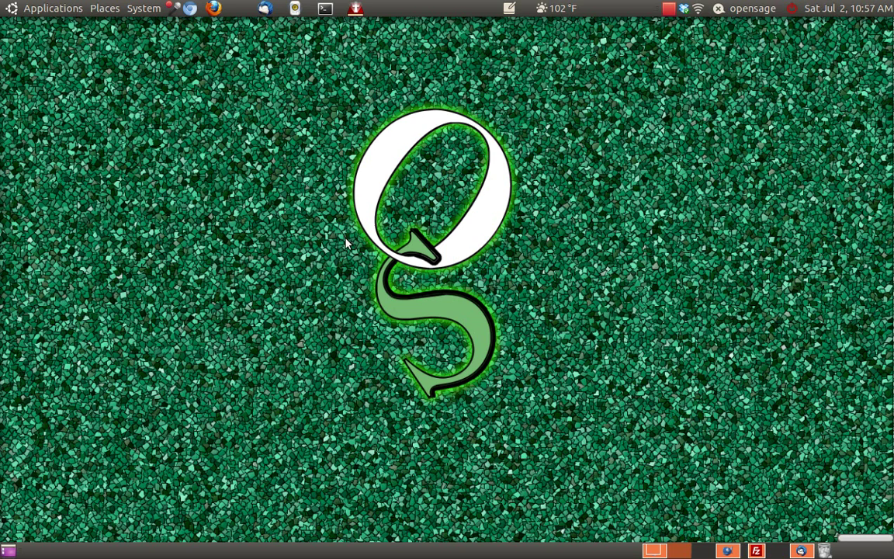
{"action": "mouse_move", "coordinate": [522, 163]}
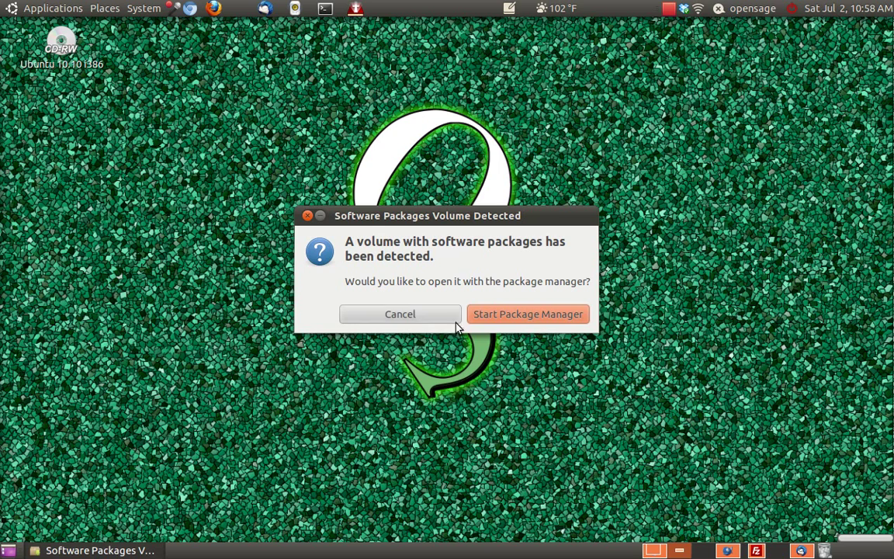
Cancel the software packages prompt and go to the Videos folder from Places
{"action": "left_click", "coordinate": [401, 313]}
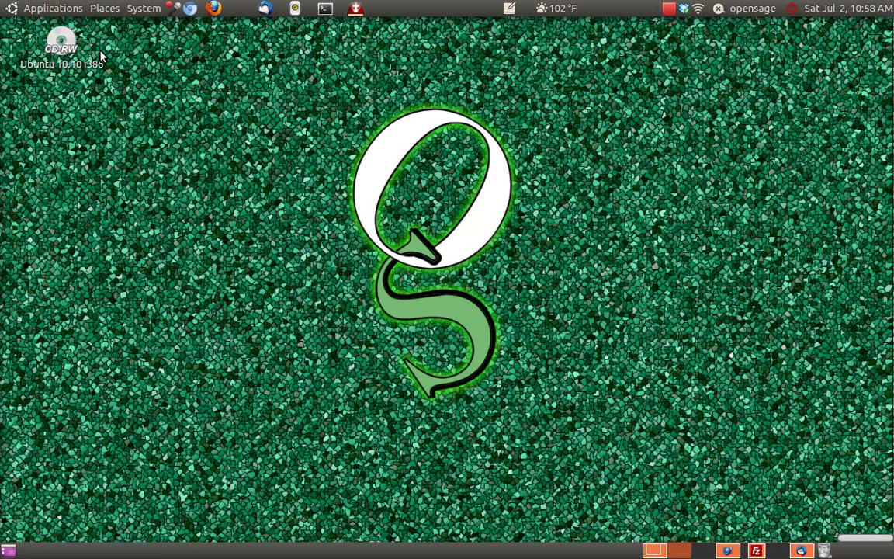
{"action": "mouse_move", "coordinate": [115, 10]}
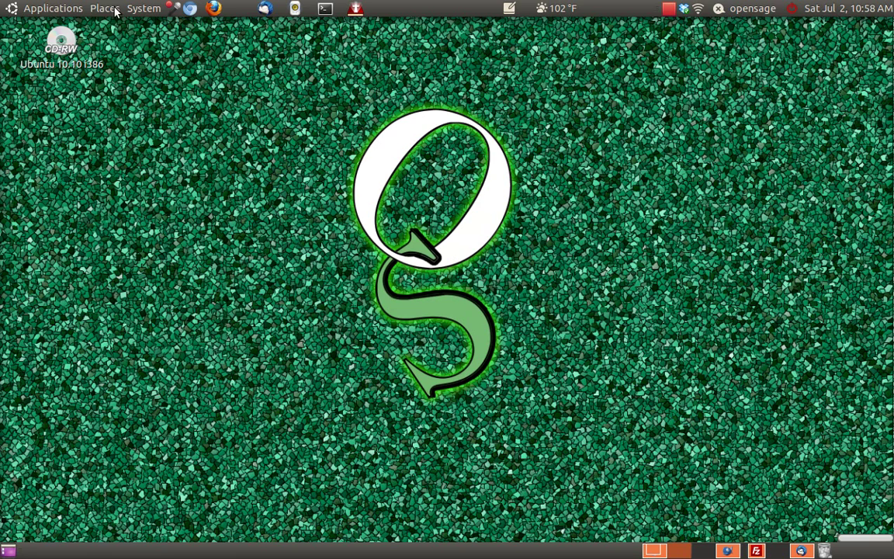
{"action": "left_click", "coordinate": [105, 8]}
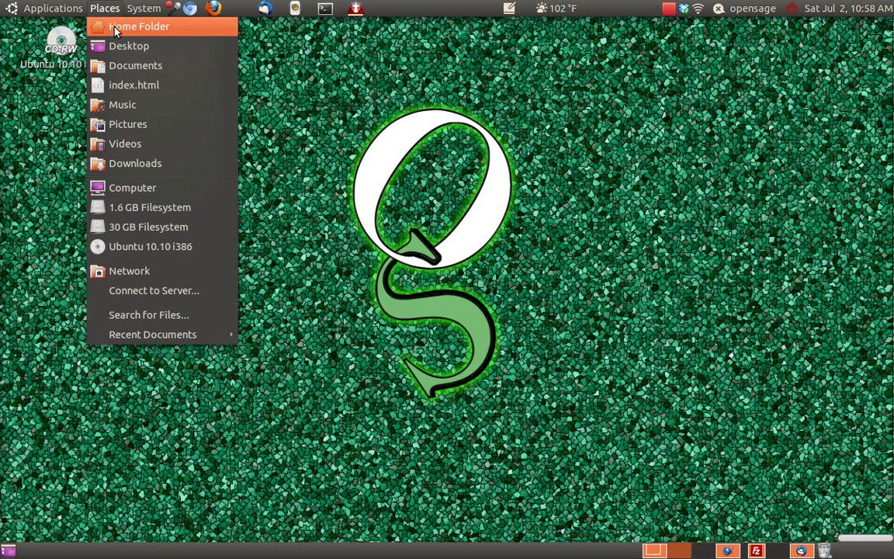
{"action": "mouse_move", "coordinate": [127, 47]}
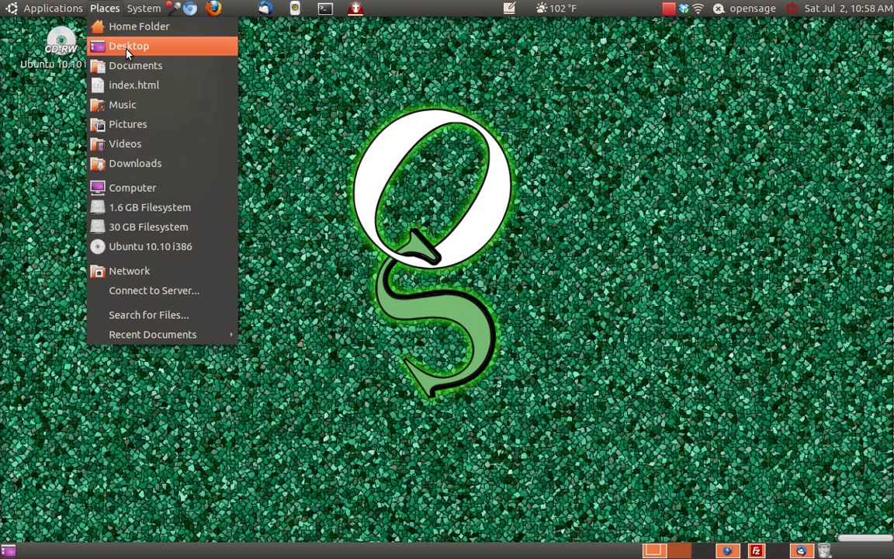
{"action": "mouse_move", "coordinate": [138, 25]}
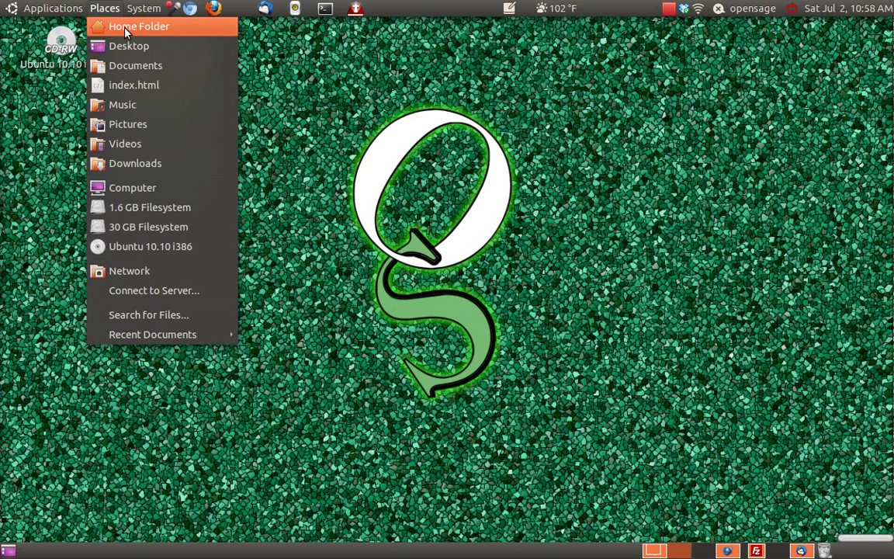
{"action": "mouse_move", "coordinate": [131, 163]}
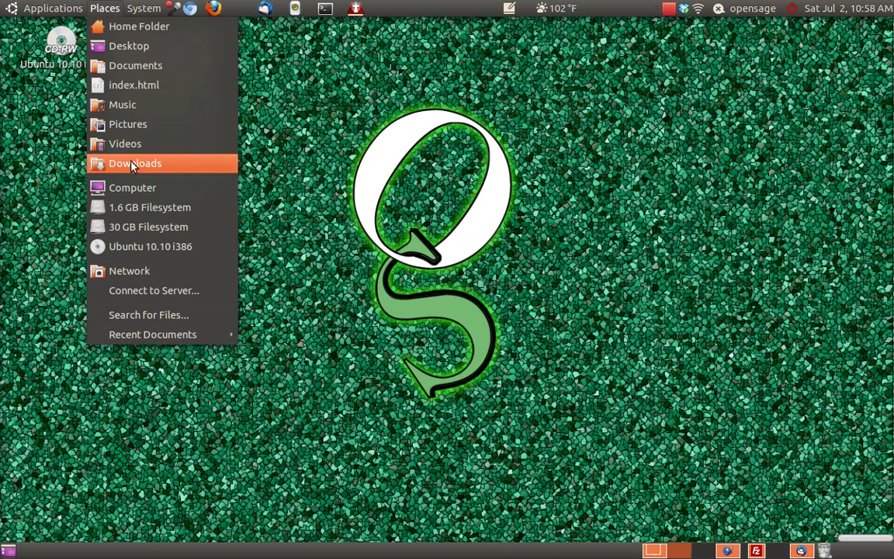
{"action": "left_click", "coordinate": [124, 143]}
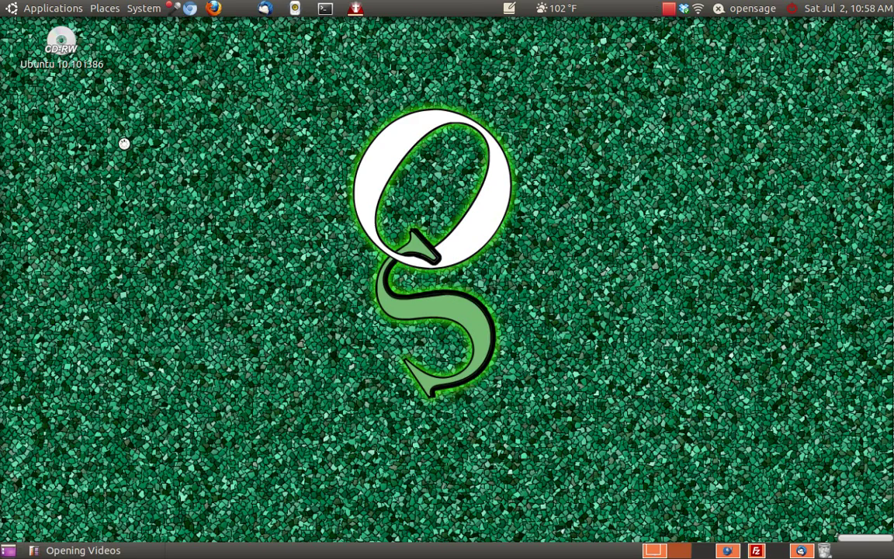
Check the Ubuntu 10.10 disc entry in the Videos sidebar, then bring up the Applications menu
{"action": "left_click", "coordinate": [84, 549]}
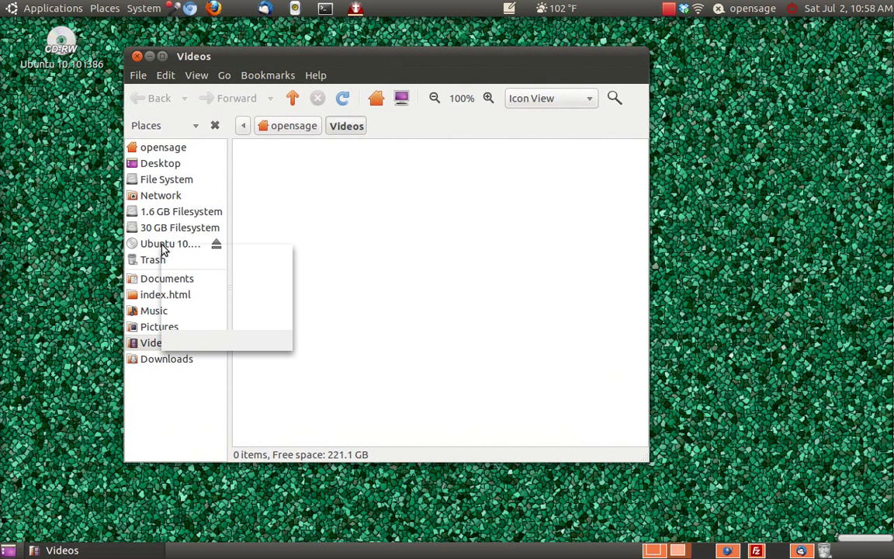
{"action": "right_click", "coordinate": [165, 242]}
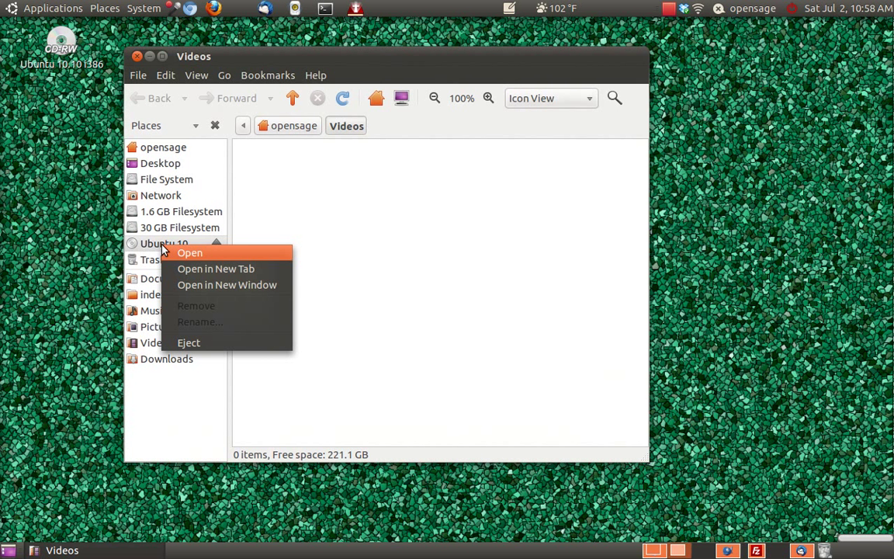
{"action": "mouse_move", "coordinate": [380, 257]}
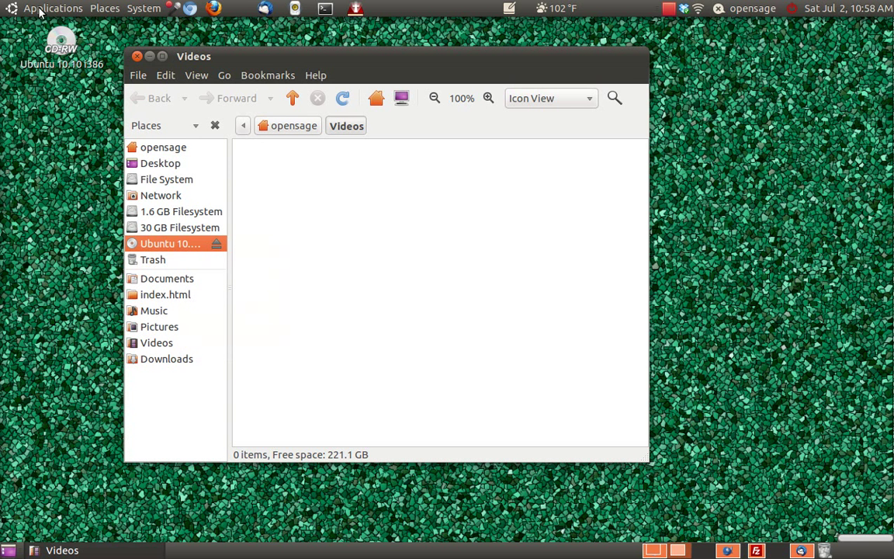
{"action": "left_click", "coordinate": [53, 8]}
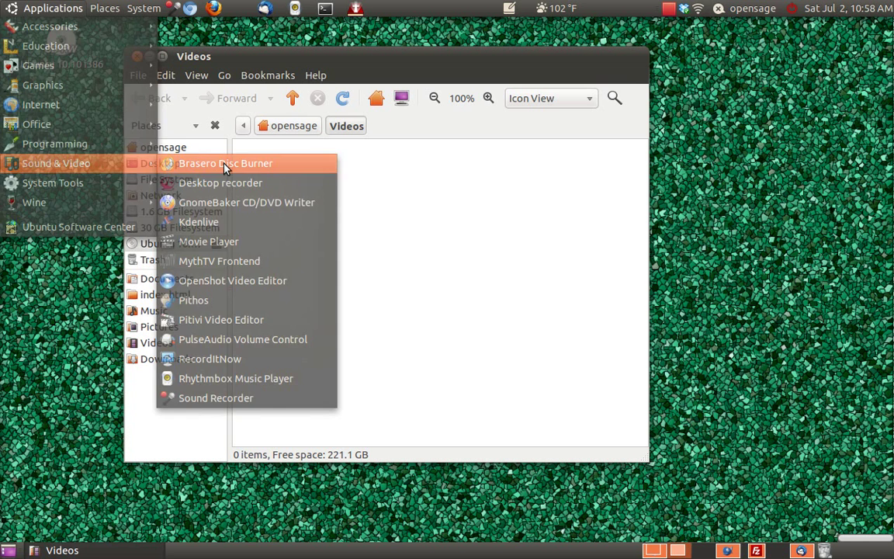
Launch Brasero Disc Burner from Sound & Video over the Videos window
{"action": "left_click", "coordinate": [227, 163]}
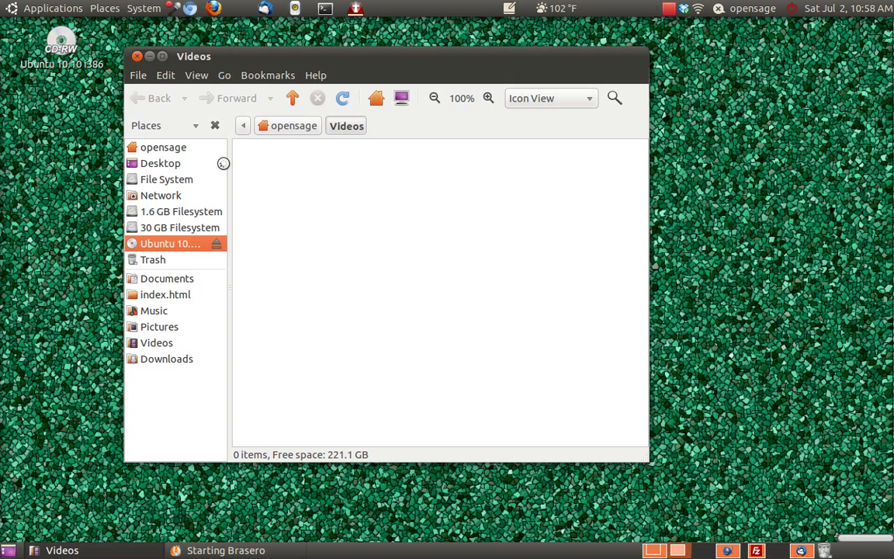
{"action": "mouse_move", "coordinate": [478, 132]}
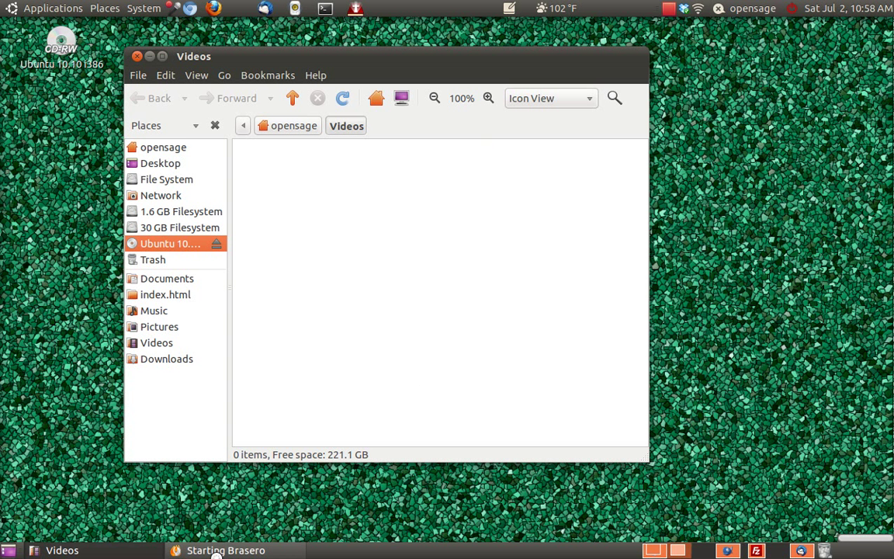
{"action": "mouse_move", "coordinate": [655, 124]}
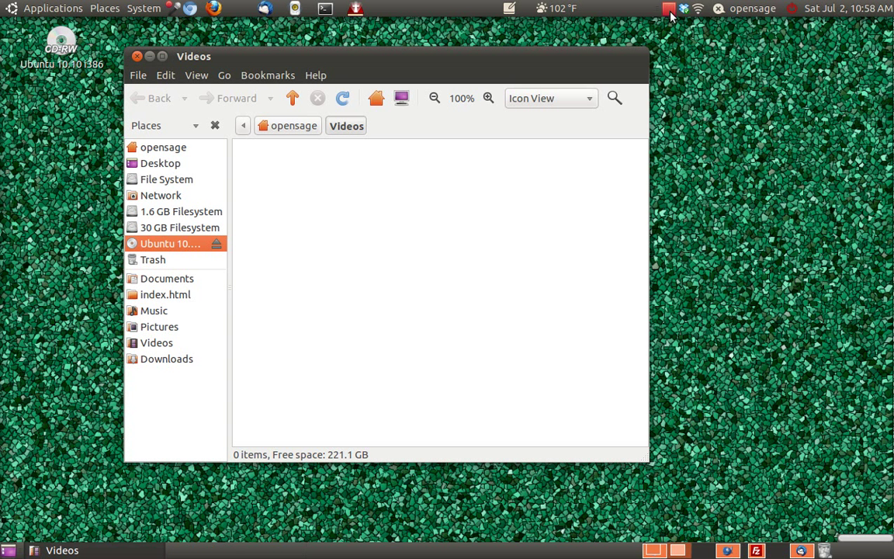
{"action": "mouse_move", "coordinate": [44, 10]}
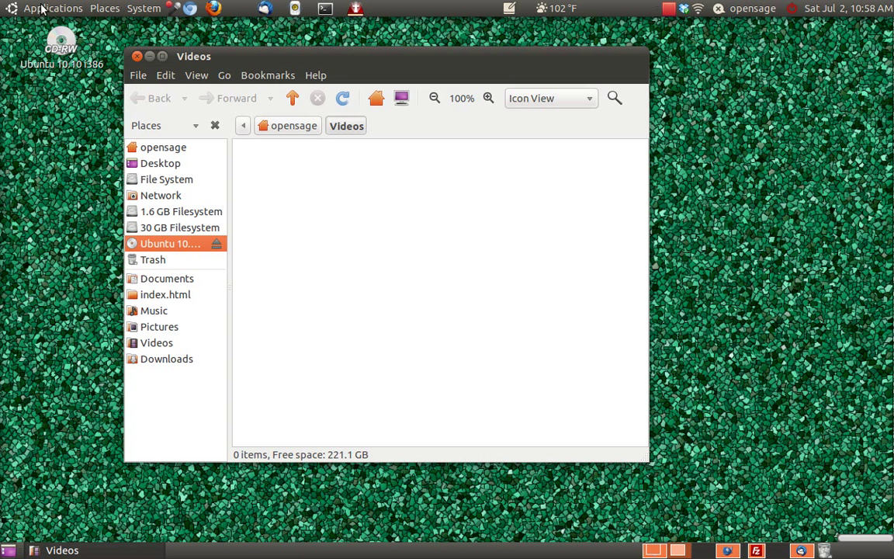
{"action": "left_click", "coordinate": [53, 8]}
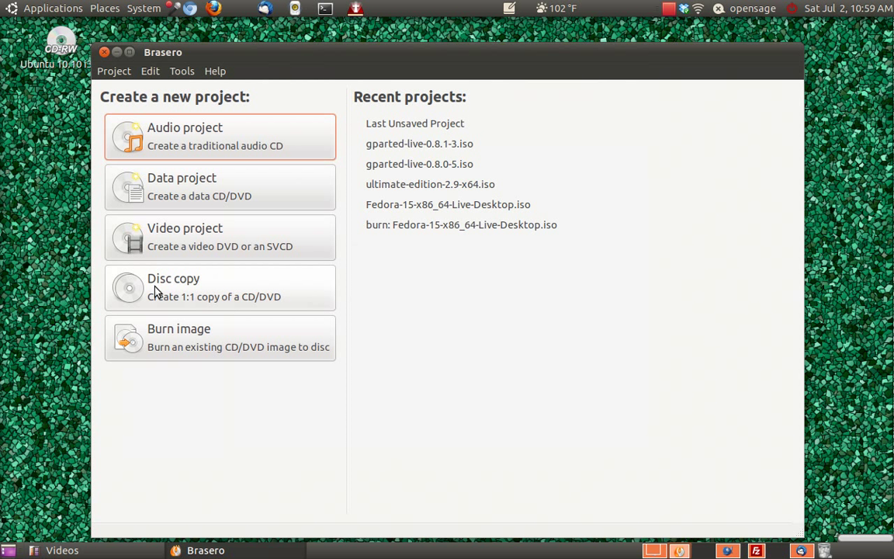
{"action": "mouse_move", "coordinate": [180, 307]}
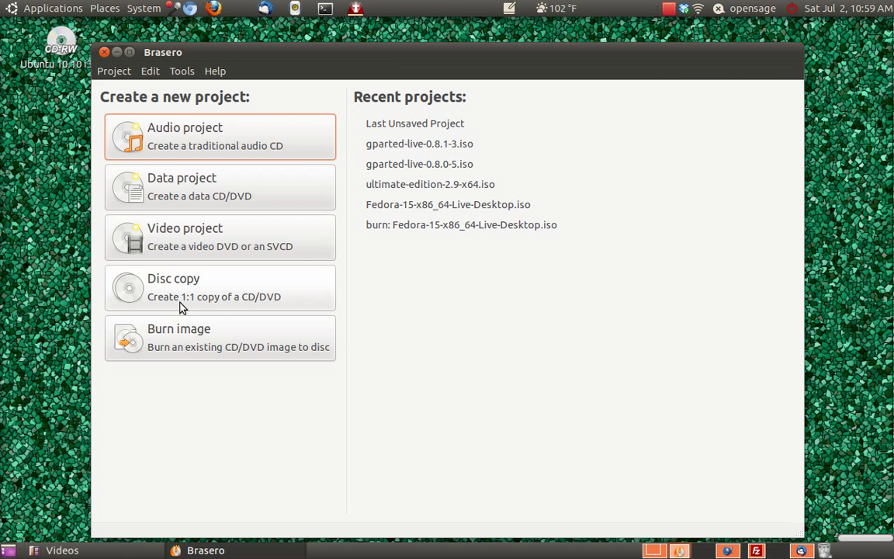
{"action": "mouse_move", "coordinate": [283, 288]}
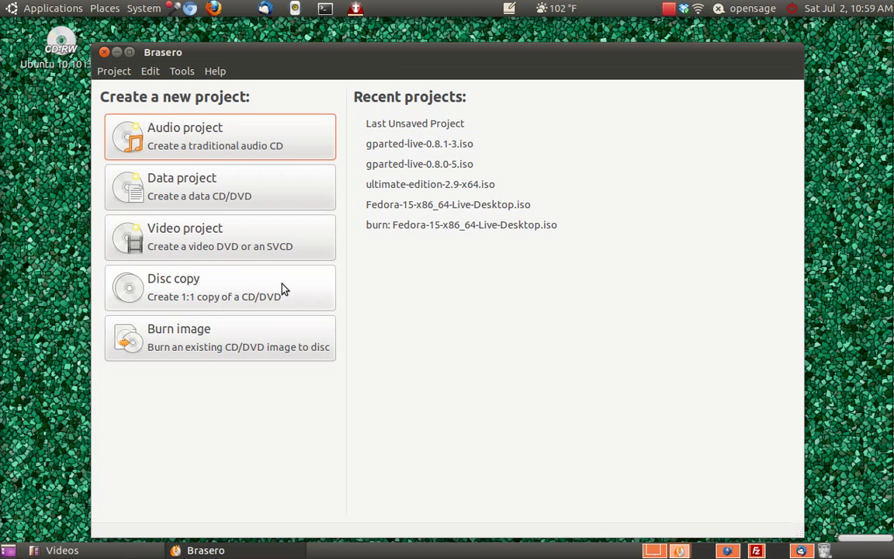
{"action": "mouse_move", "coordinate": [270, 290]}
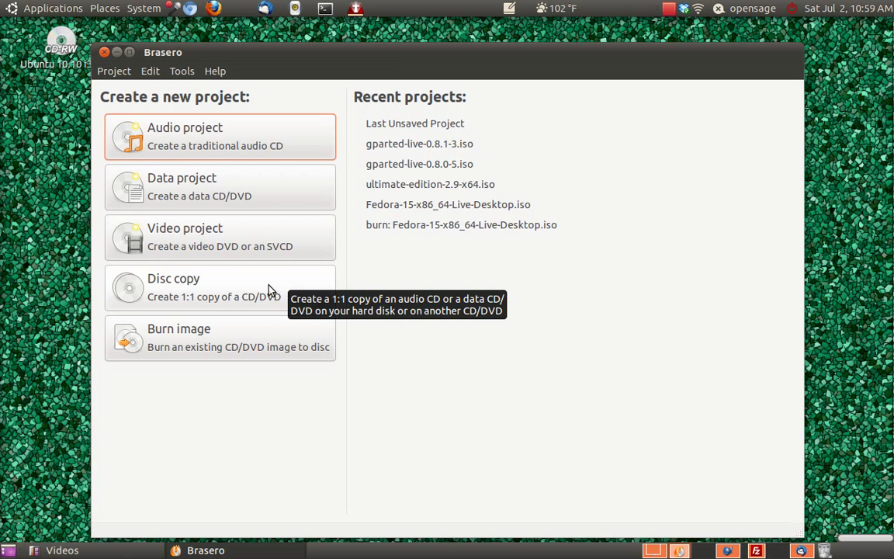
Choose Disc copy, giving the Copy CD/DVD dialog the Ubuntu 10.10 i386 disc (693.2 MB)
{"action": "left_click", "coordinate": [221, 287]}
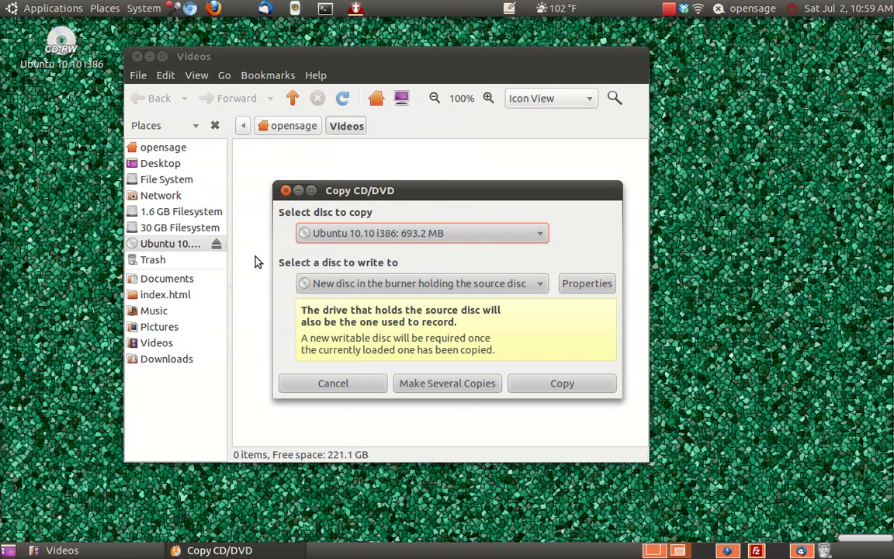
{"action": "mouse_move", "coordinate": [369, 255]}
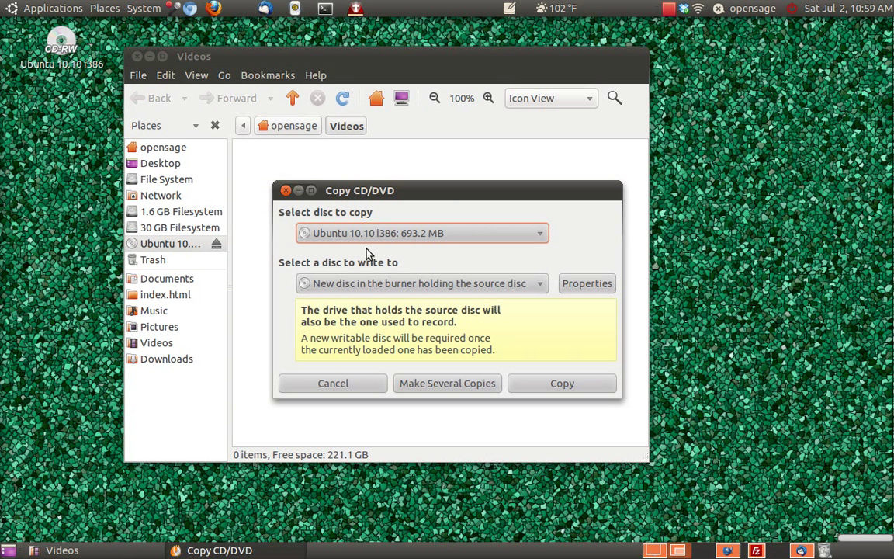
{"action": "mouse_move", "coordinate": [443, 270]}
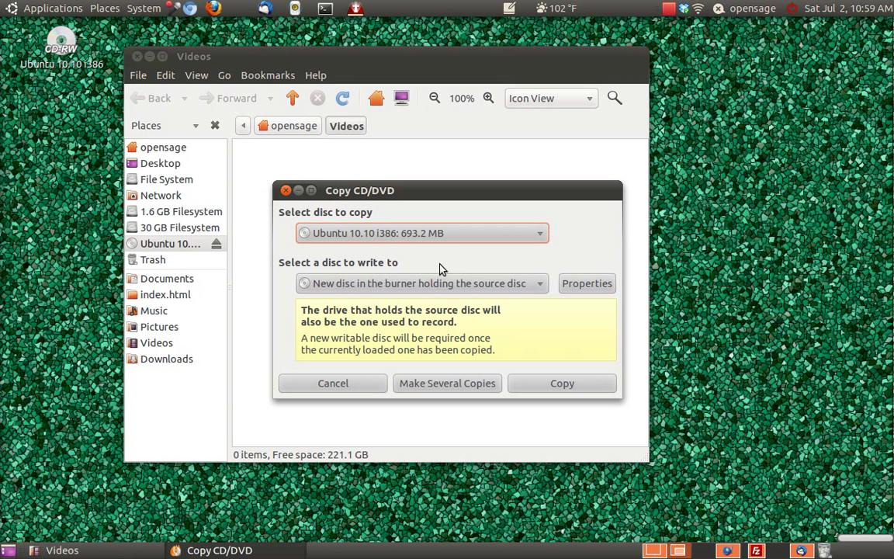
{"action": "mouse_move", "coordinate": [447, 278]}
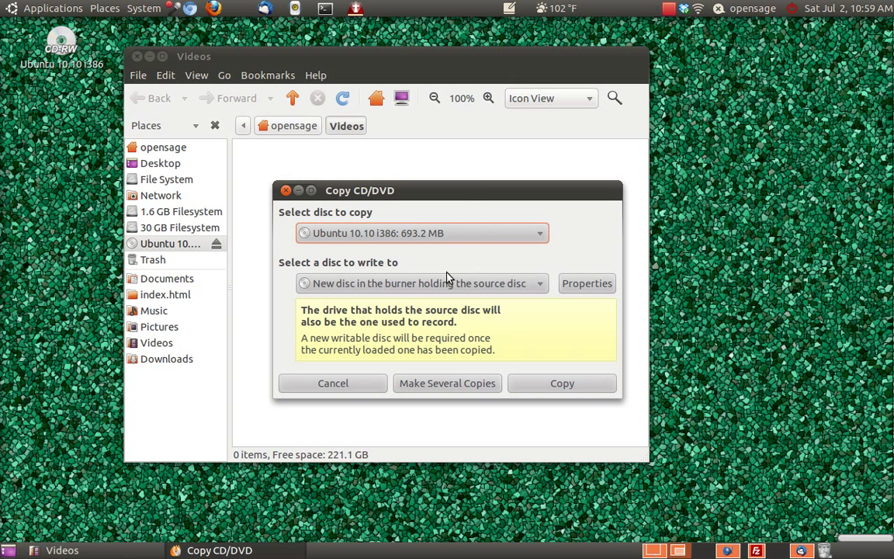
{"action": "mouse_move", "coordinate": [348, 261]}
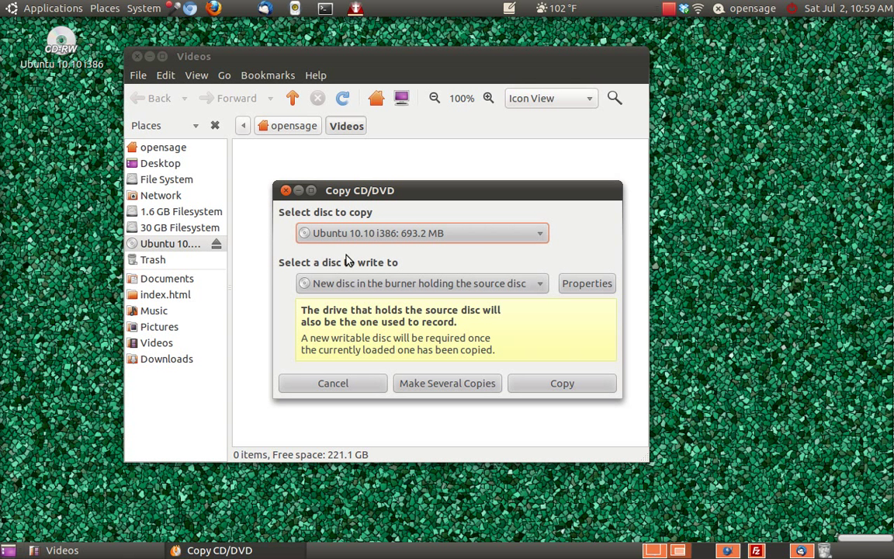
{"action": "mouse_move", "coordinate": [366, 303]}
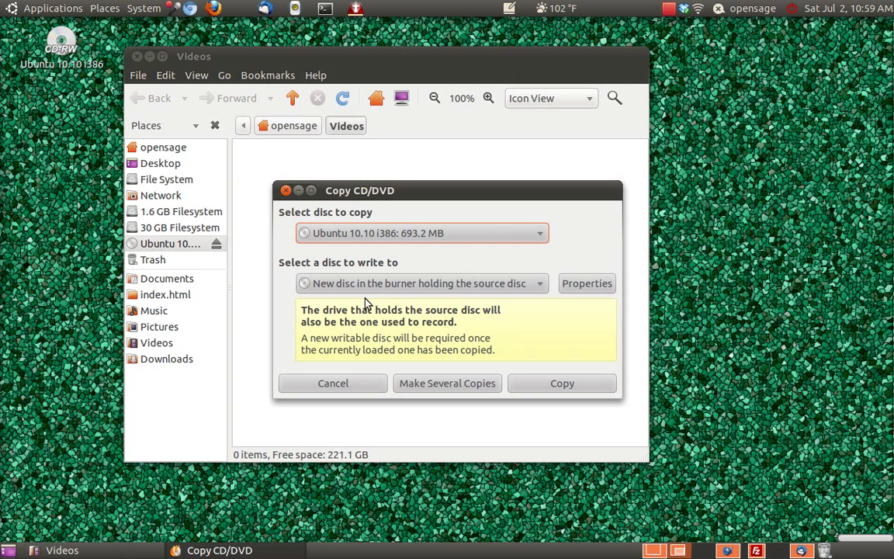
{"action": "mouse_move", "coordinate": [310, 324]}
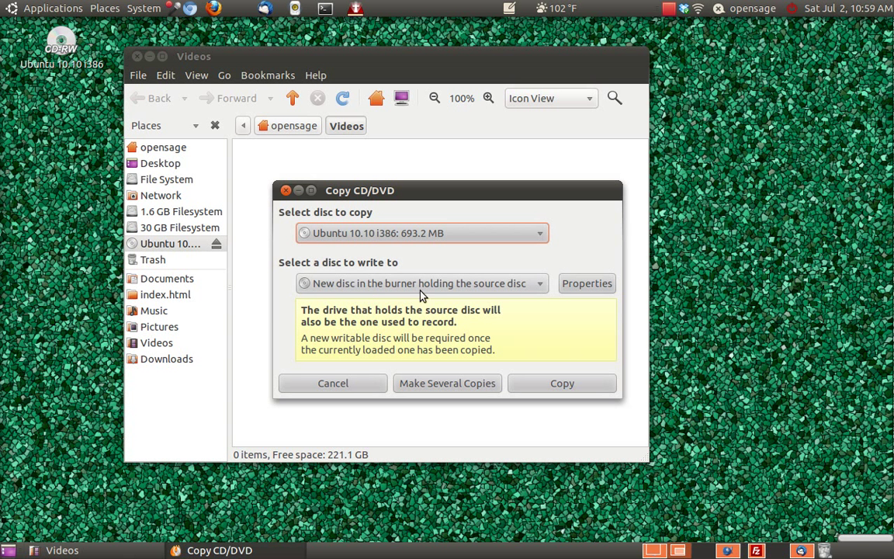
{"action": "mouse_move", "coordinate": [329, 329]}
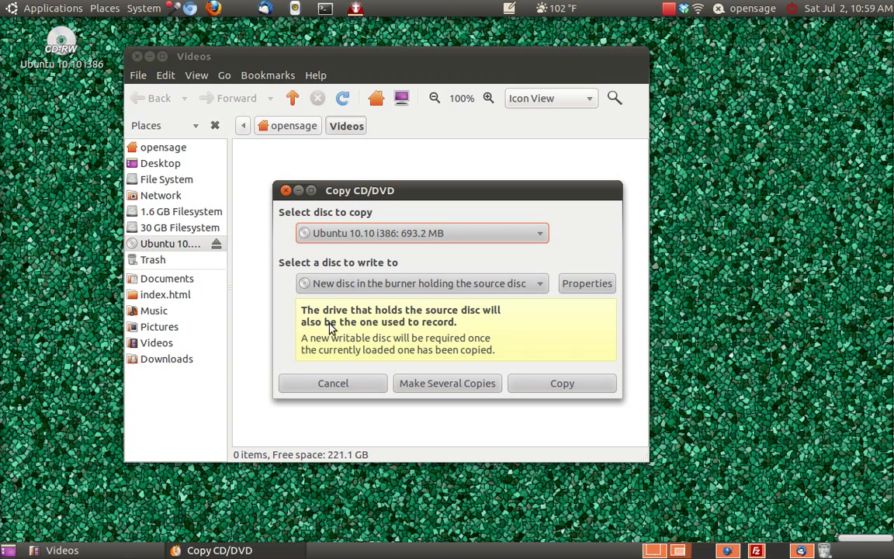
{"action": "mouse_move", "coordinate": [443, 324]}
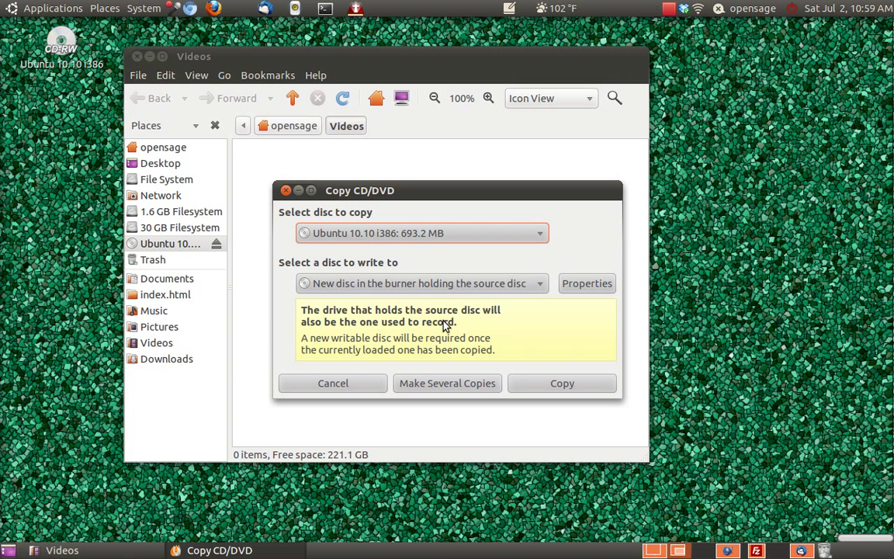
{"action": "mouse_move", "coordinate": [398, 339]}
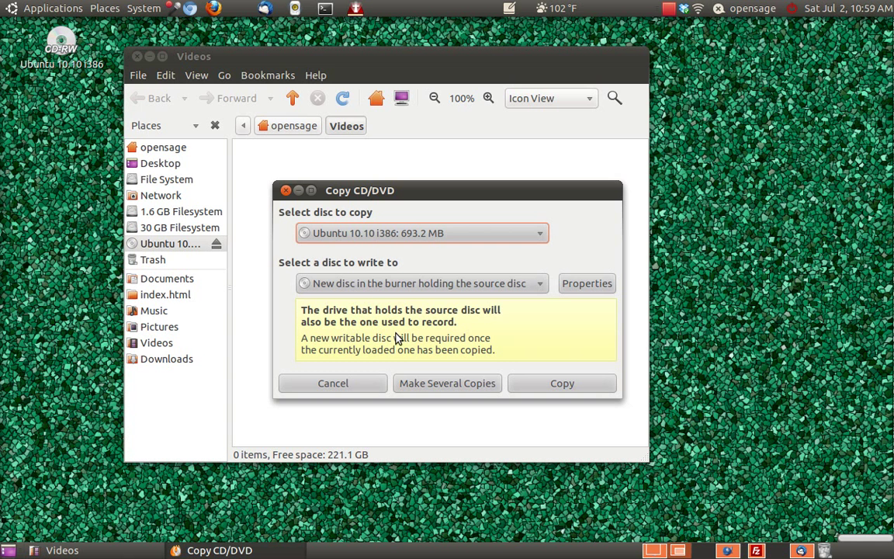
{"action": "mouse_move", "coordinate": [428, 339]}
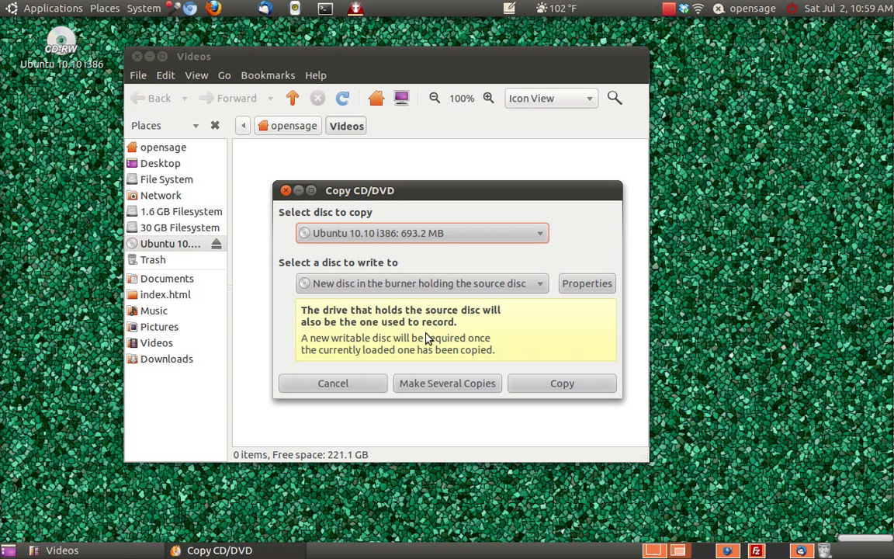
{"action": "mouse_move", "coordinate": [562, 381]}
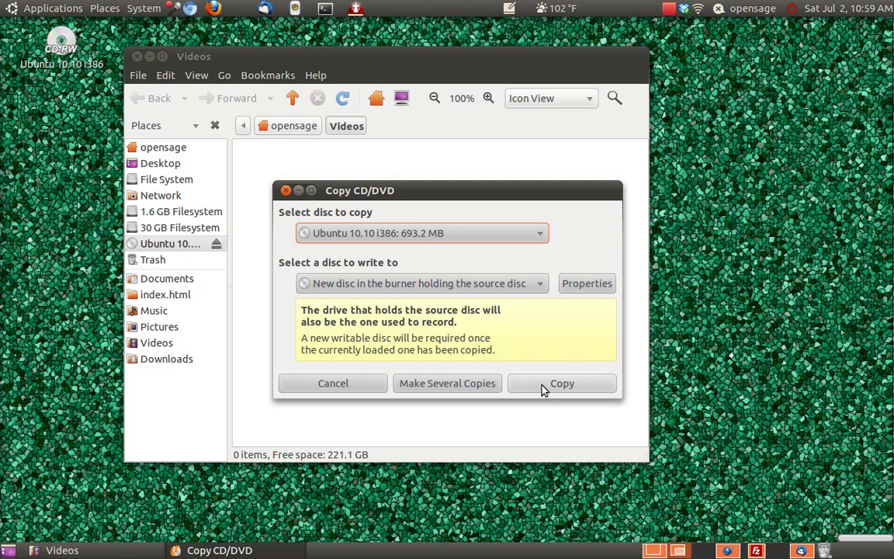
{"action": "mouse_move", "coordinate": [526, 390]}
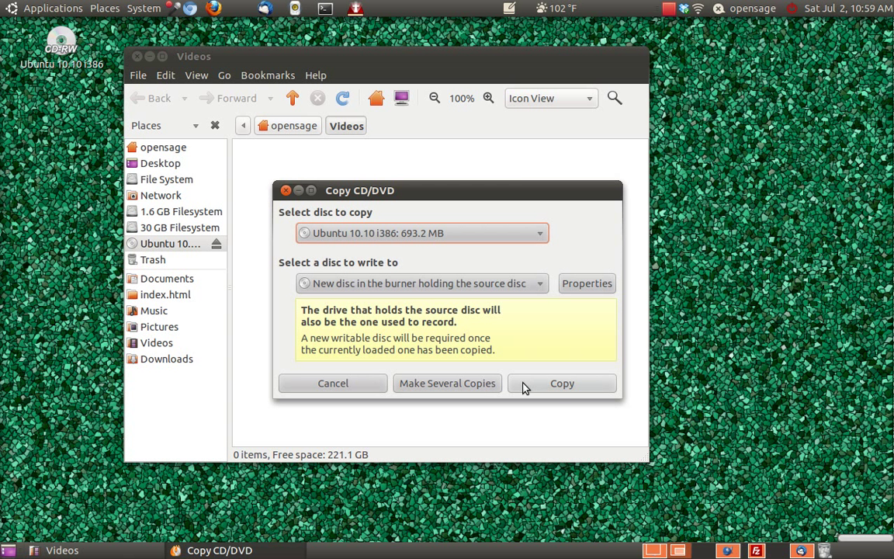
{"action": "mouse_move", "coordinate": [458, 348]}
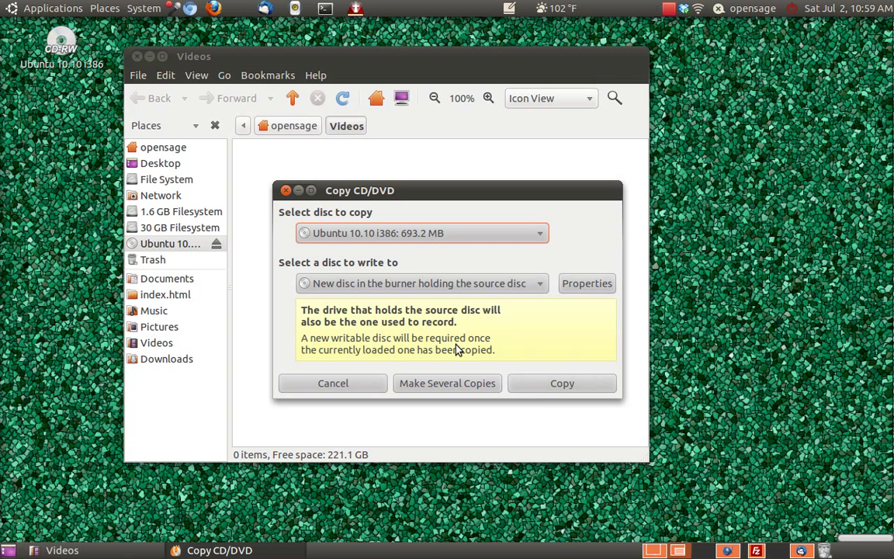
{"action": "mouse_move", "coordinate": [531, 332]}
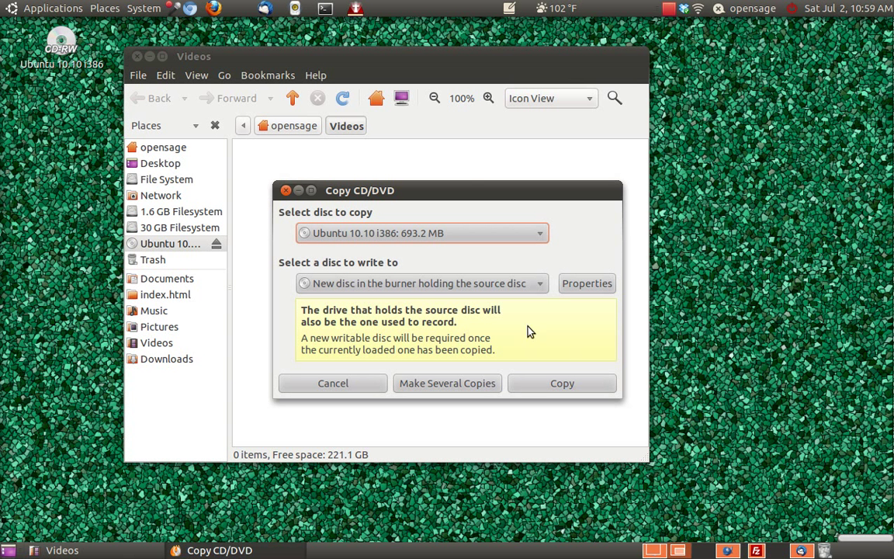
{"action": "mouse_move", "coordinate": [549, 356]}
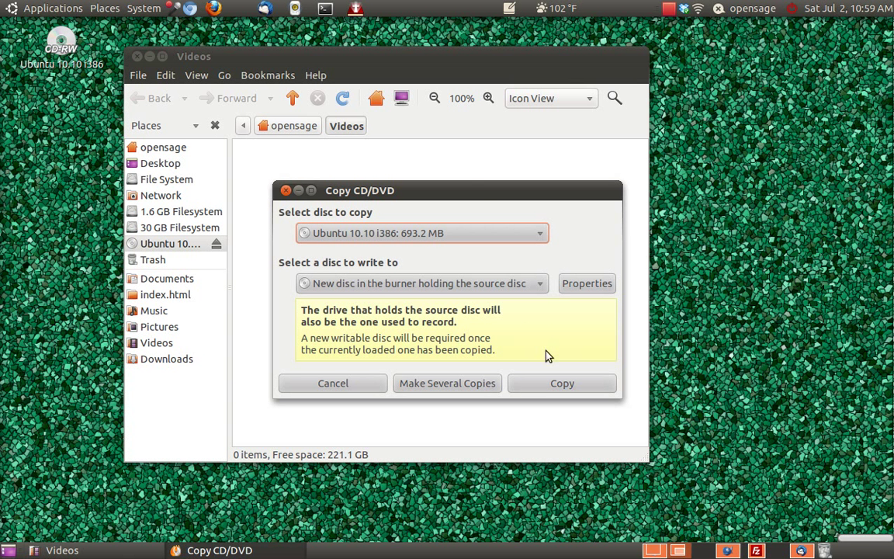
{"action": "mouse_move", "coordinate": [453, 195]}
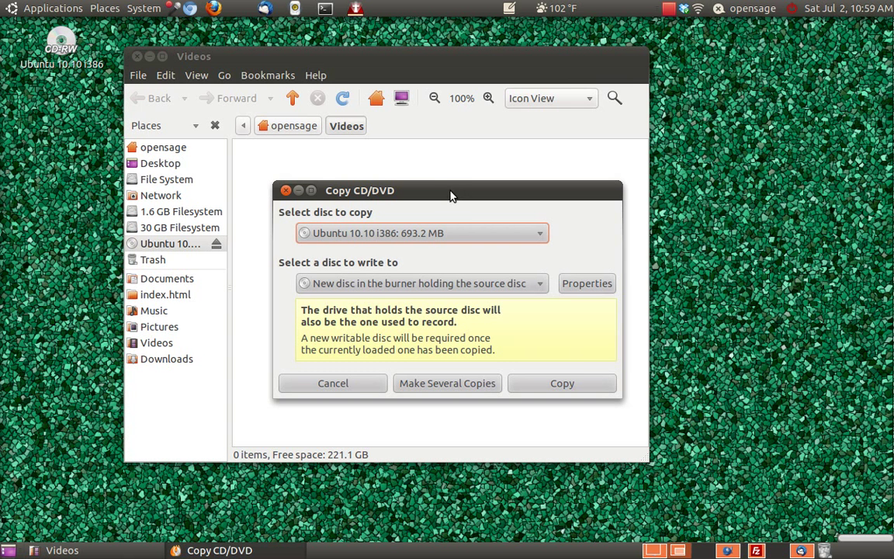
{"action": "mouse_move", "coordinate": [577, 375]}
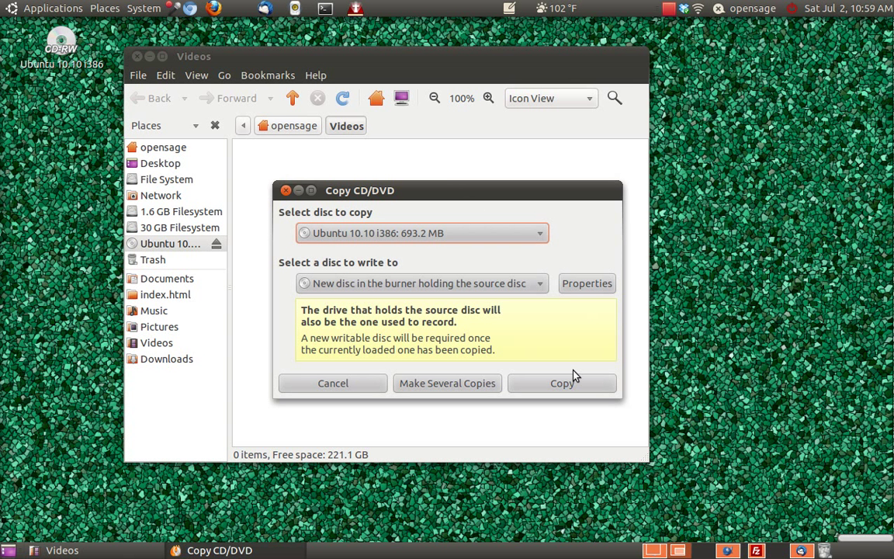